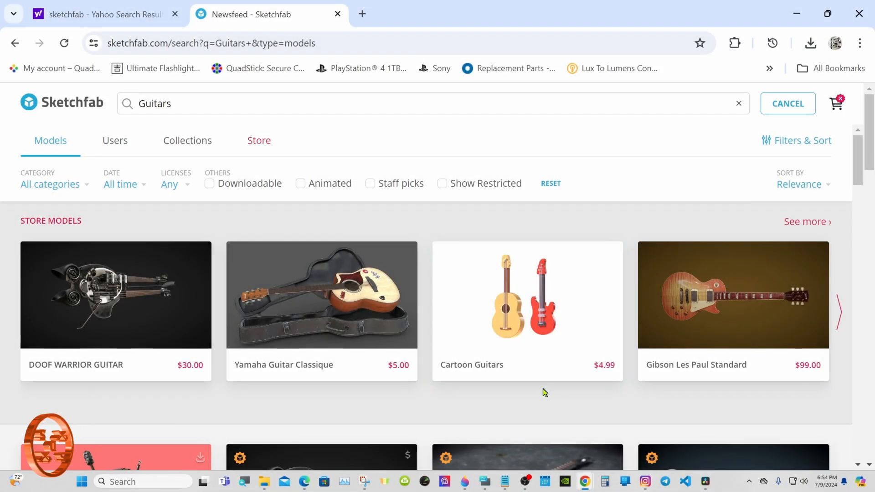
Browse download options for the Guitar and lowpoly electric guitar models, then return to results
scroll(down, 3)
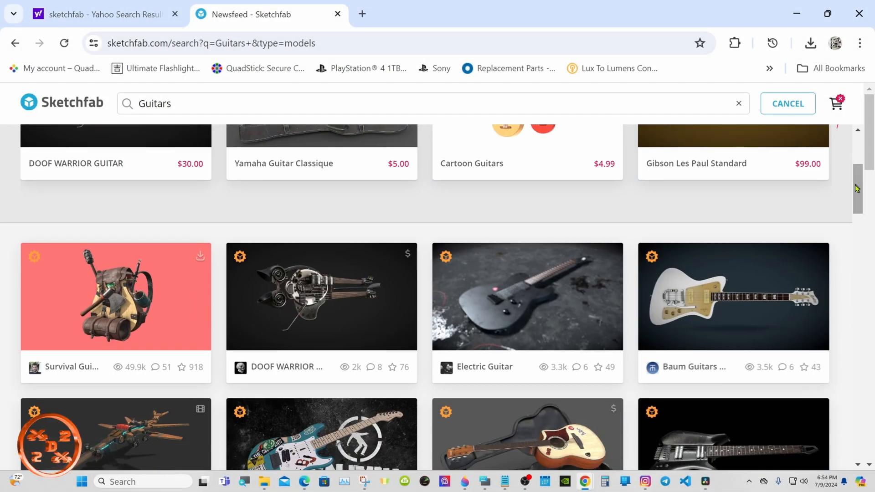
scroll(down, 3)
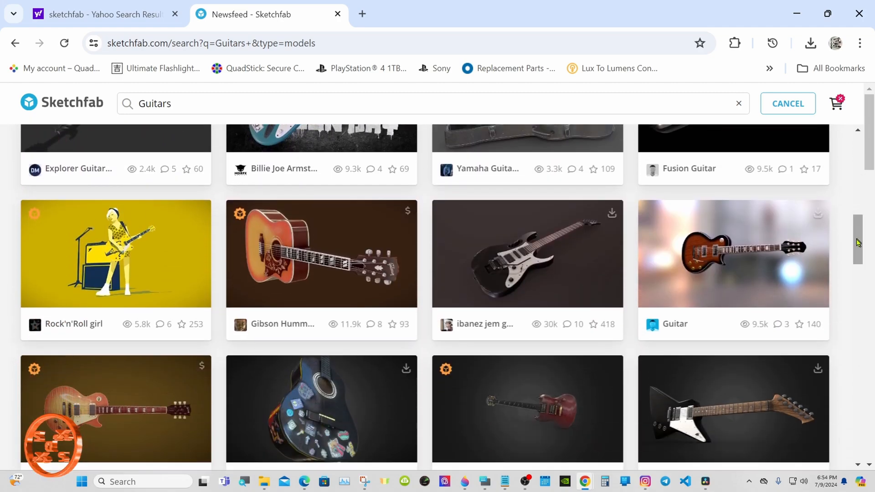
mouse_move(775, 247)
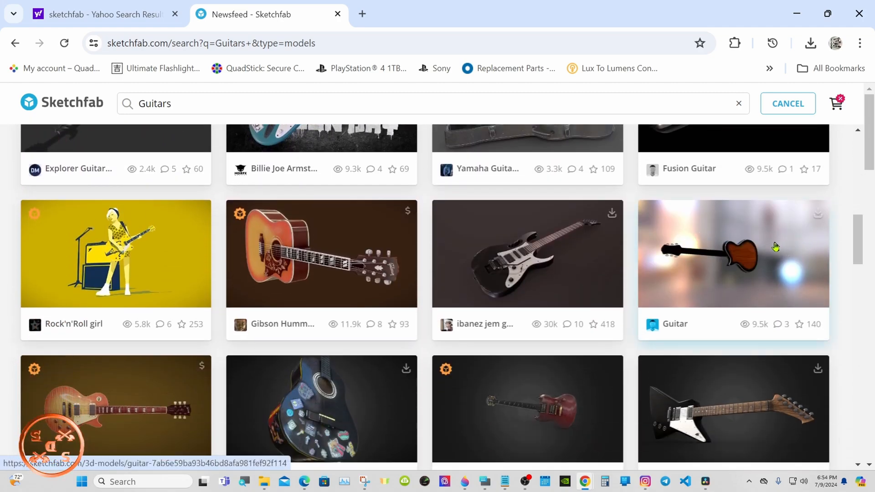
click(732, 253)
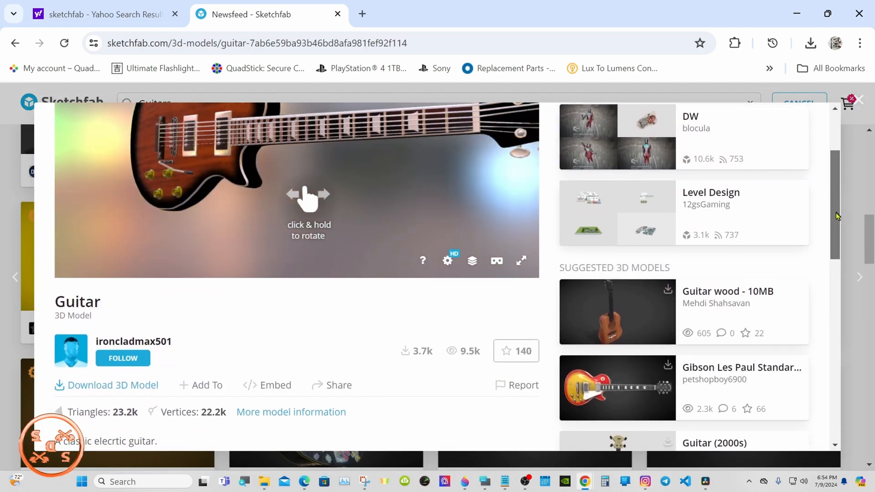
click(111, 385)
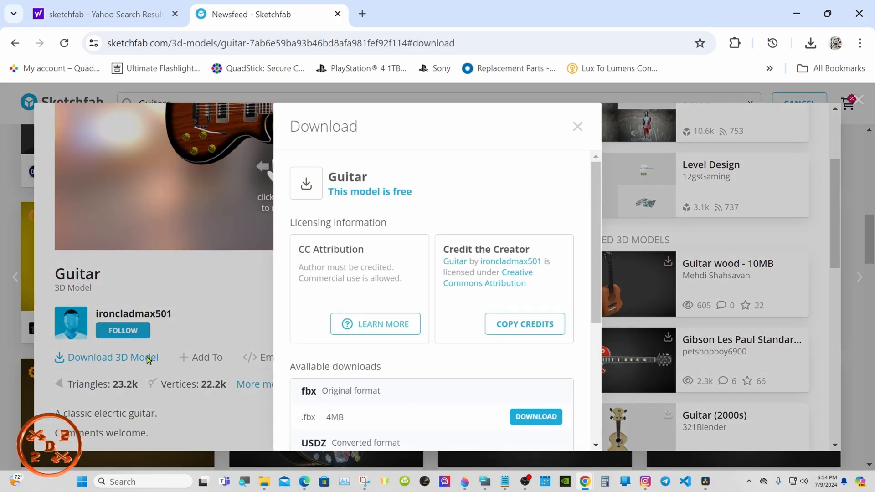
scroll(down, 3)
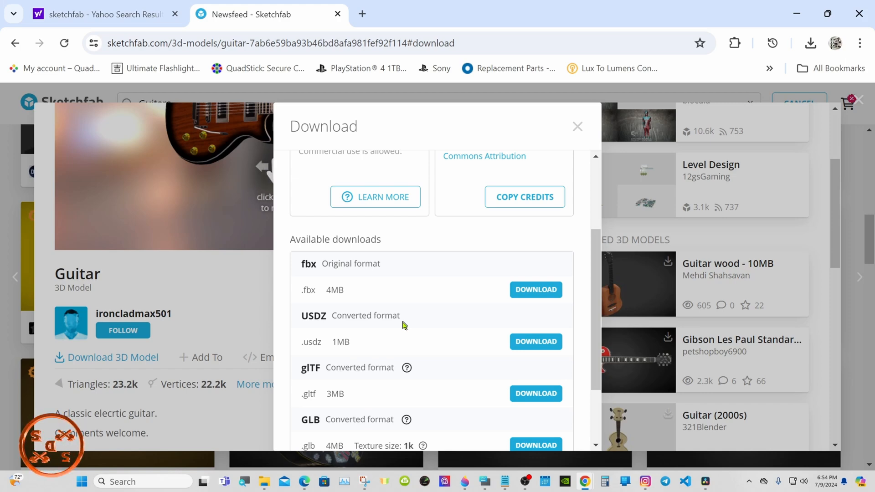
mouse_move(390, 306)
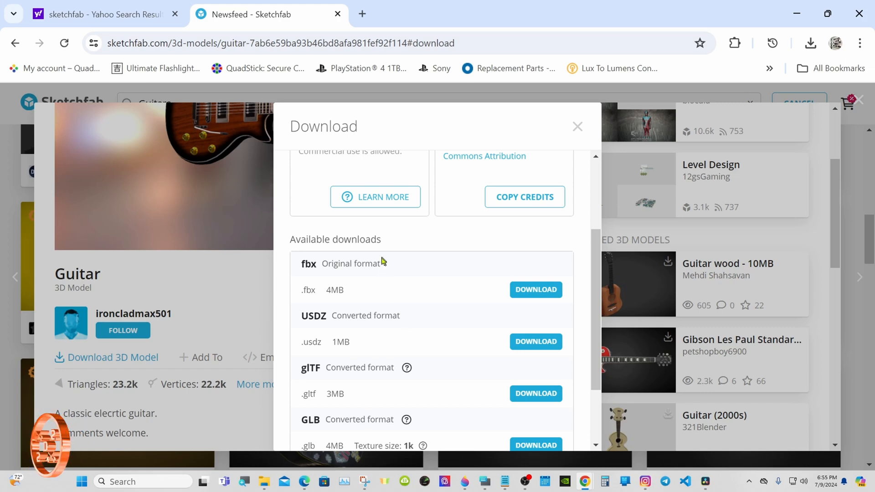
click(577, 126)
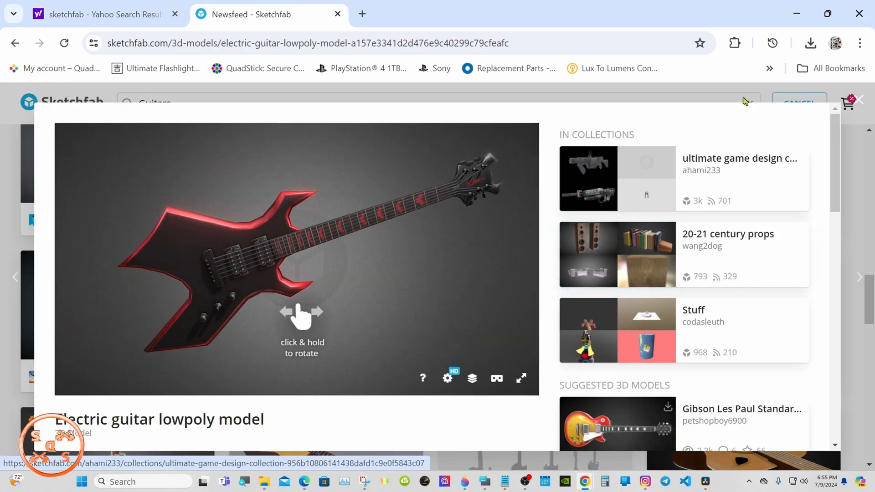
scroll(down, 3)
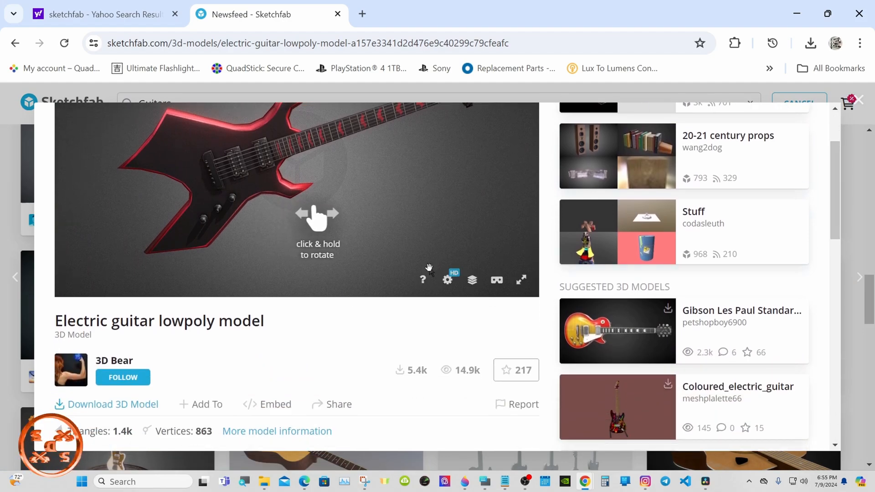
click(112, 404)
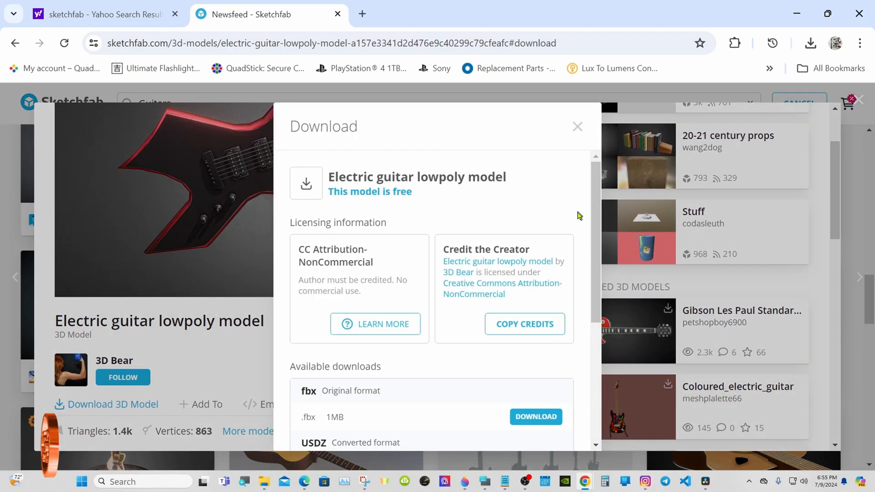
scroll(down, 3)
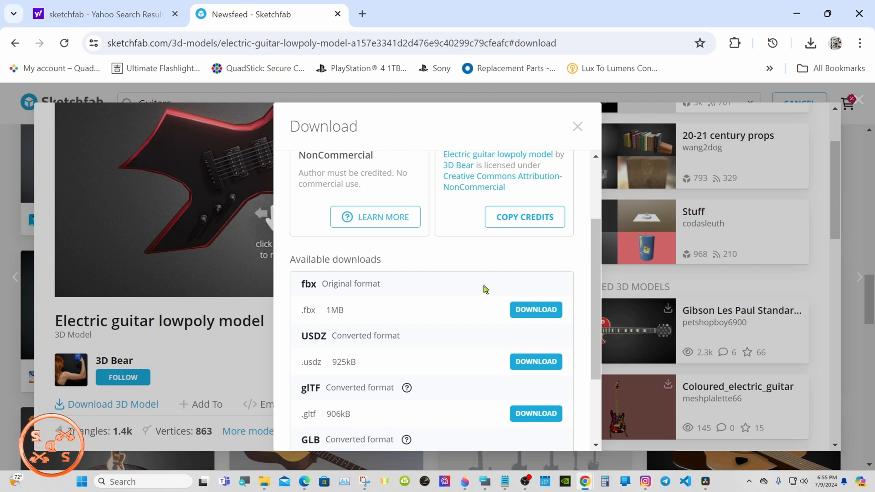
click(577, 126)
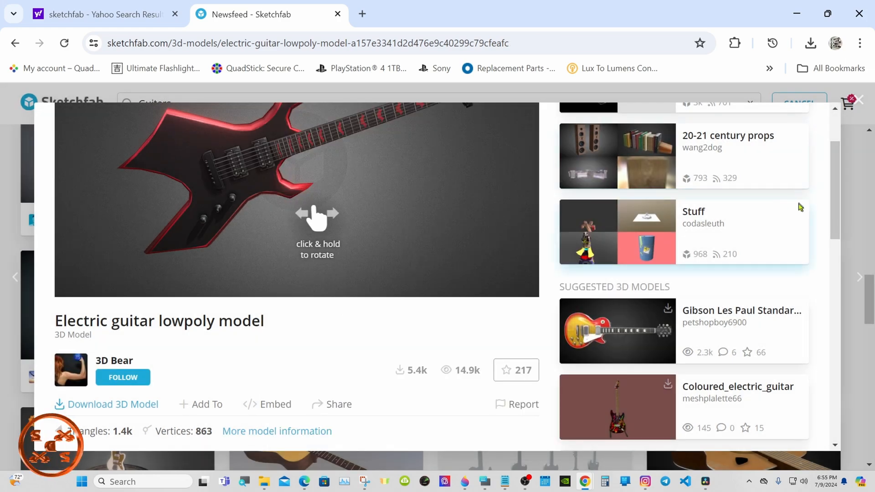
click(14, 43)
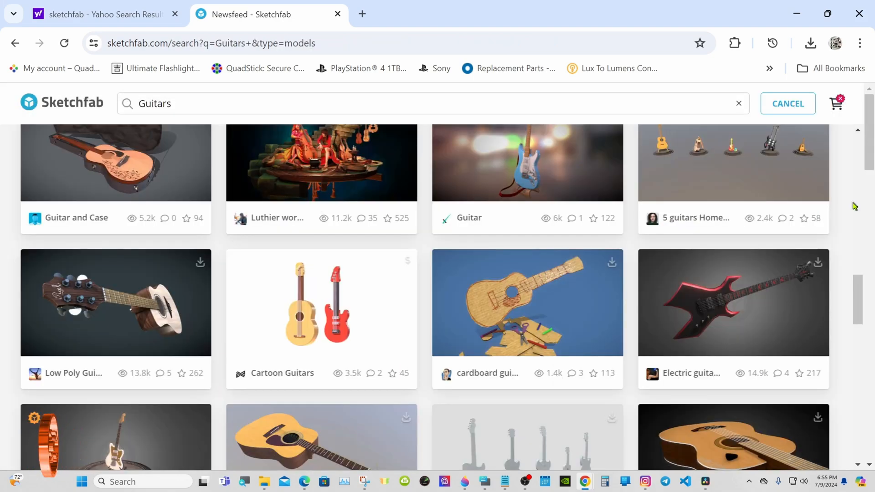
mouse_move(854, 252)
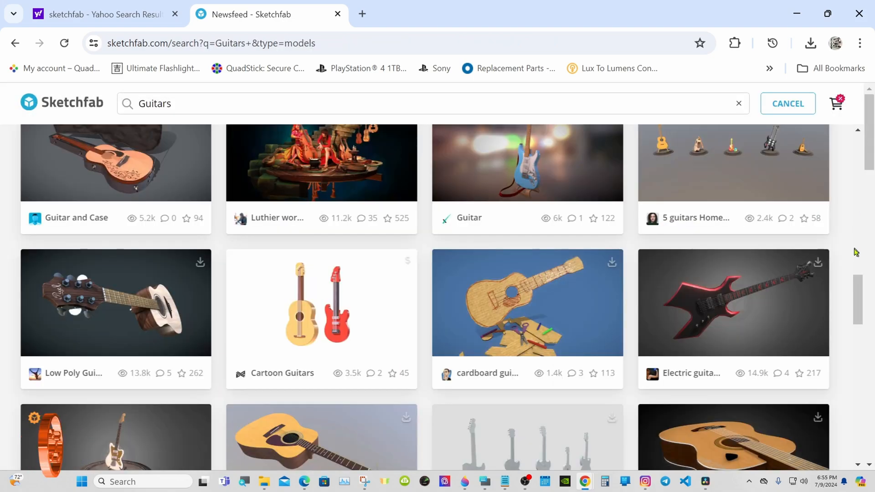
Select and play the Tower Bridge clip, then convert it with New Fusion Clip
scroll(up, 3)
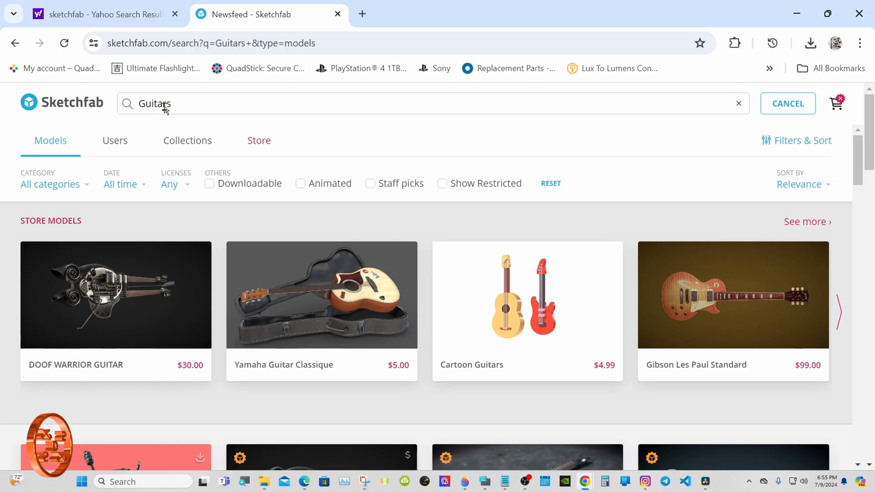
click(705, 482)
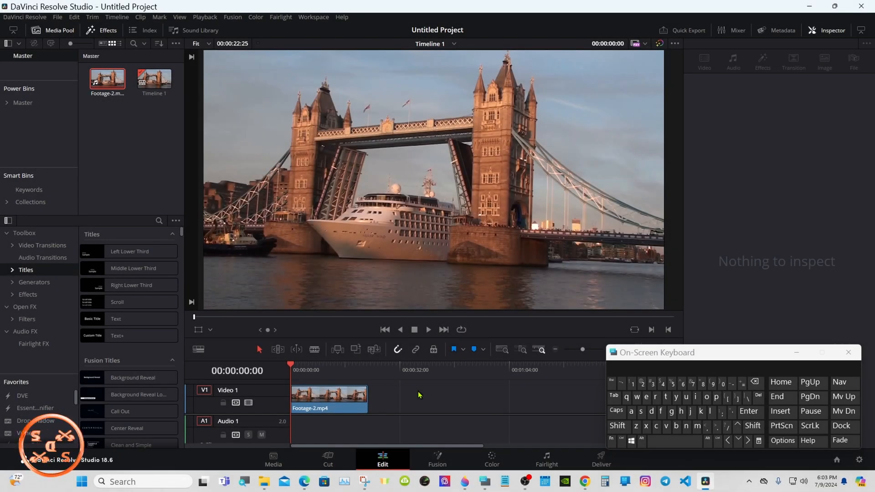
mouse_move(375, 396)
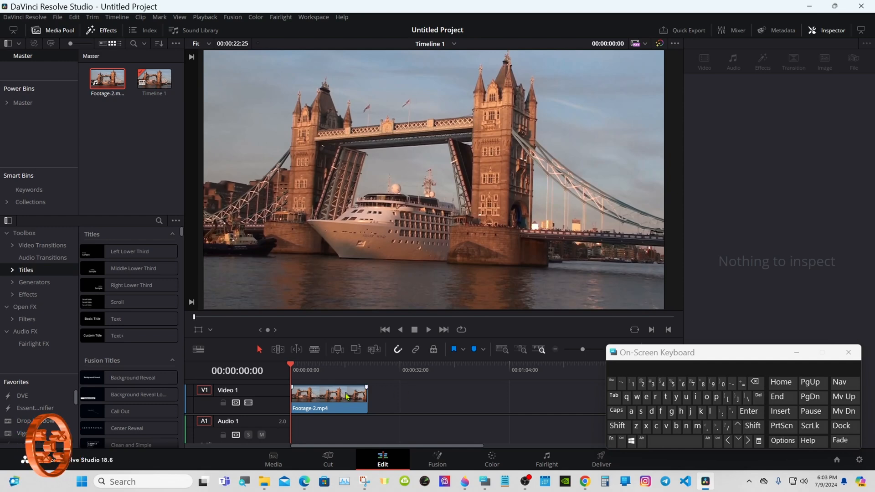
click(329, 397)
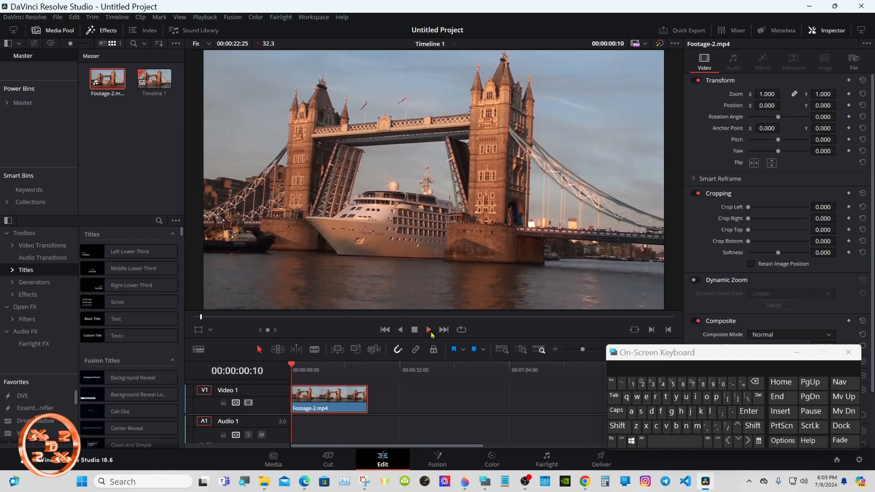
click(427, 330)
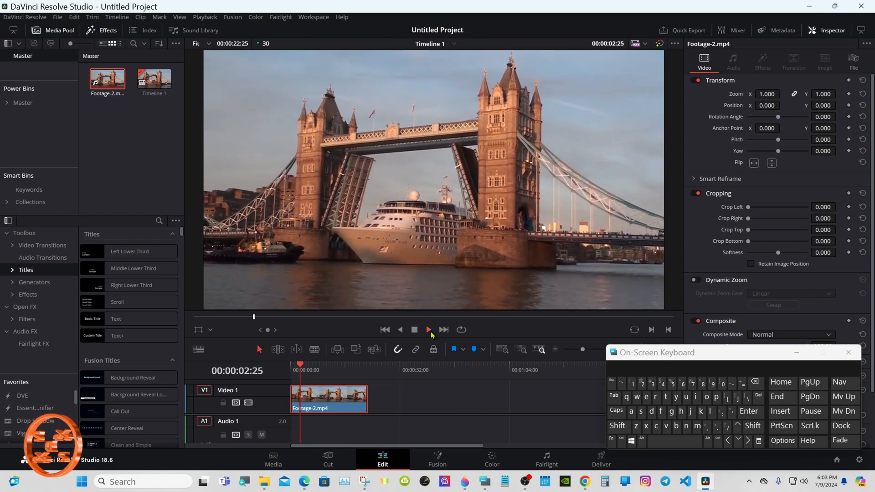
click(428, 330)
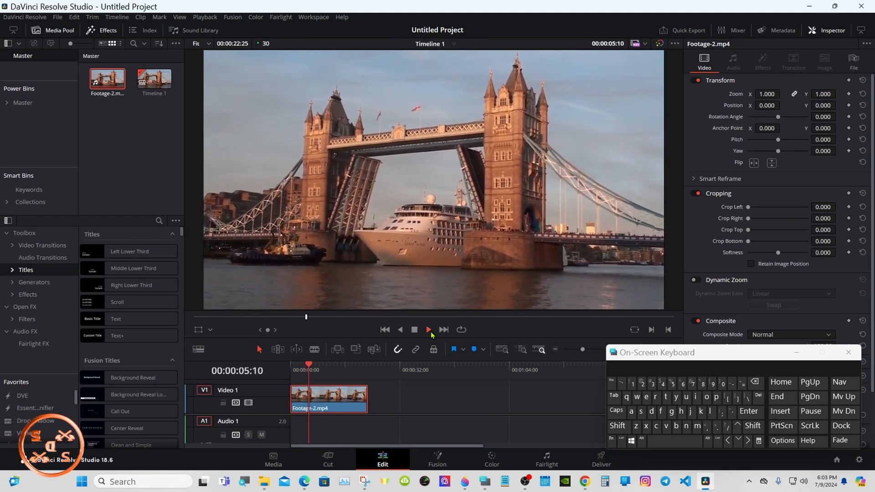
click(428, 330)
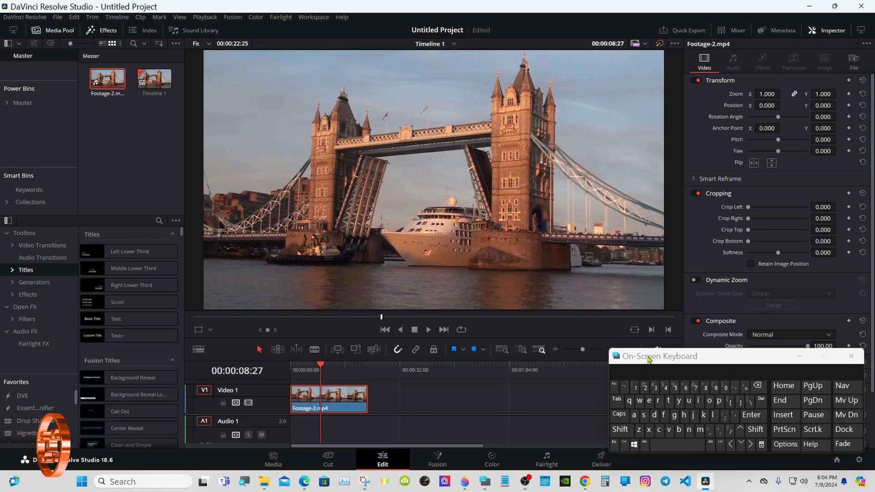
right_click(332, 408)
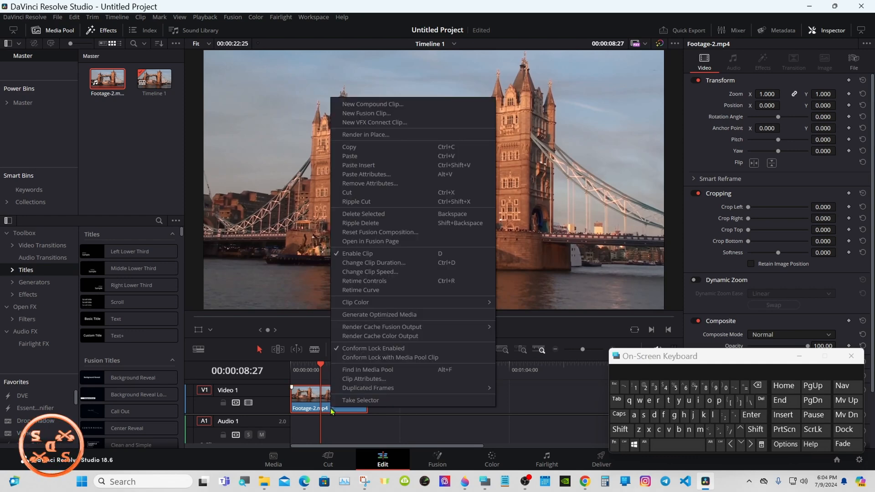
mouse_move(373, 159)
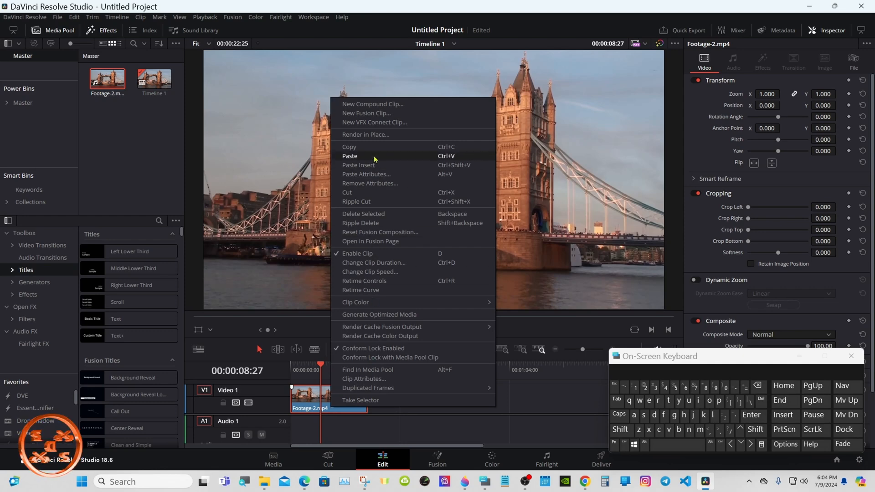
mouse_move(409, 115)
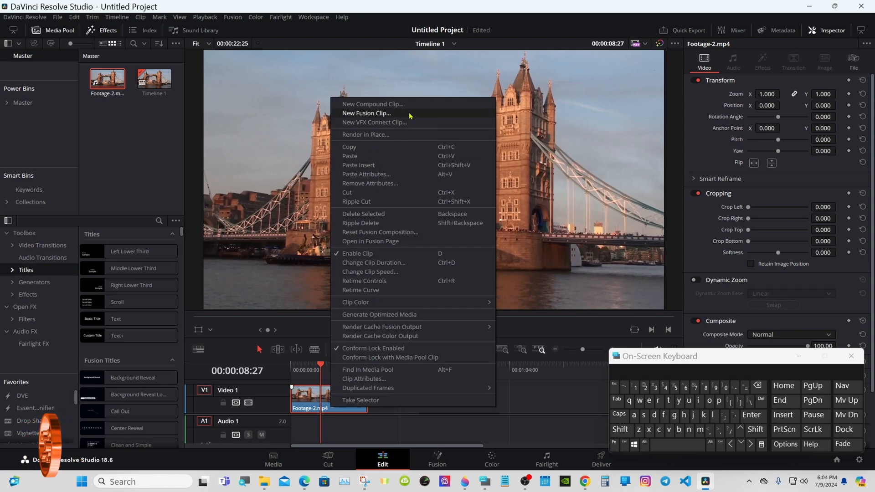
click(366, 113)
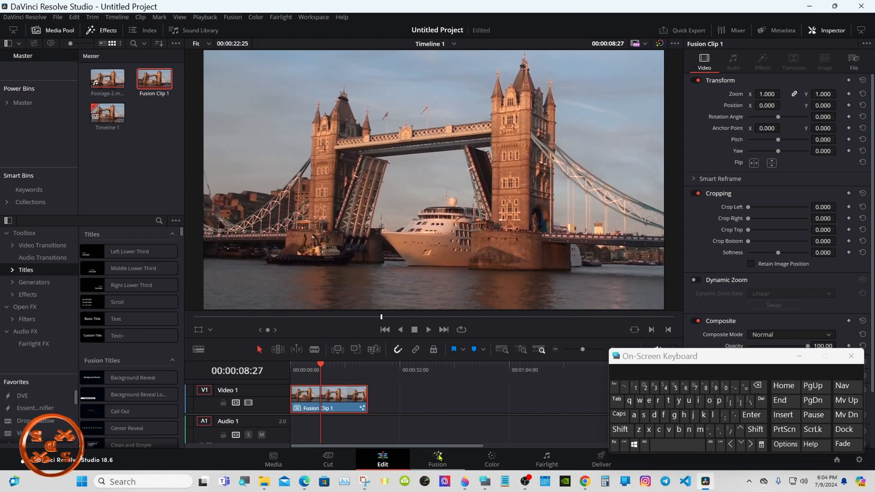
Open Fusion Clip 1 in Fusion and add a Camera Tracker node fed by MediaIn1
click(437, 460)
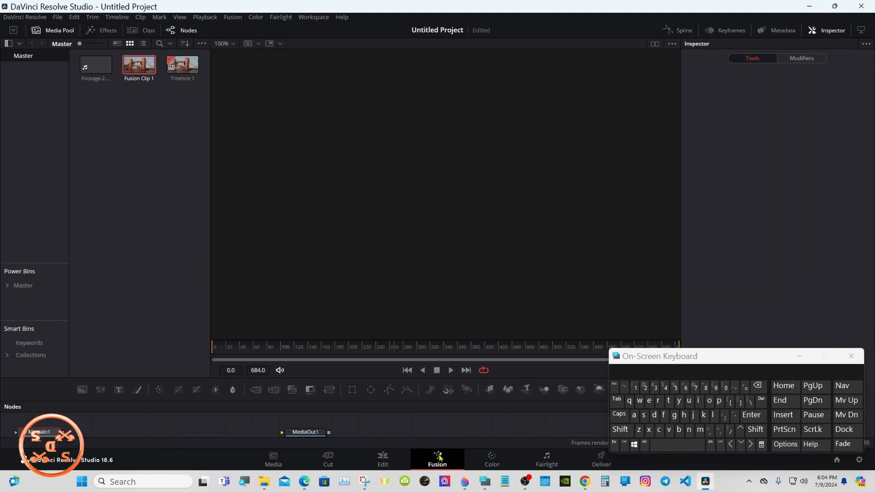
click(40, 432)
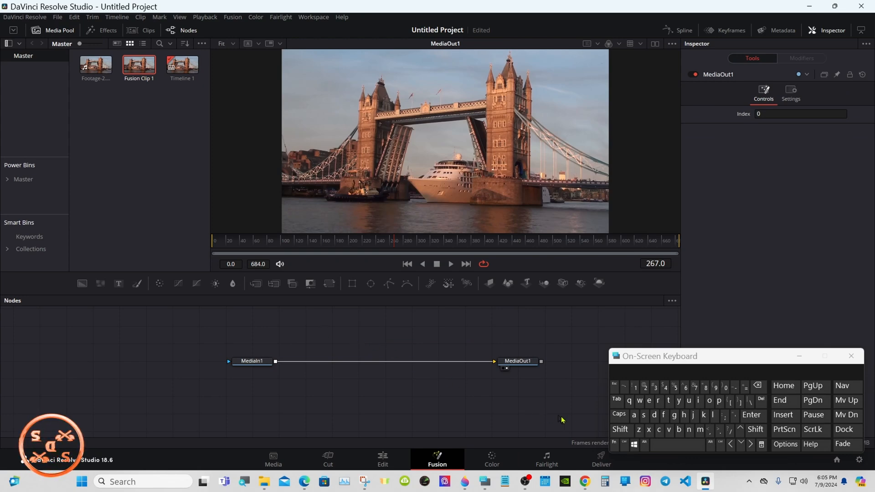
click(620, 429)
text(cam)
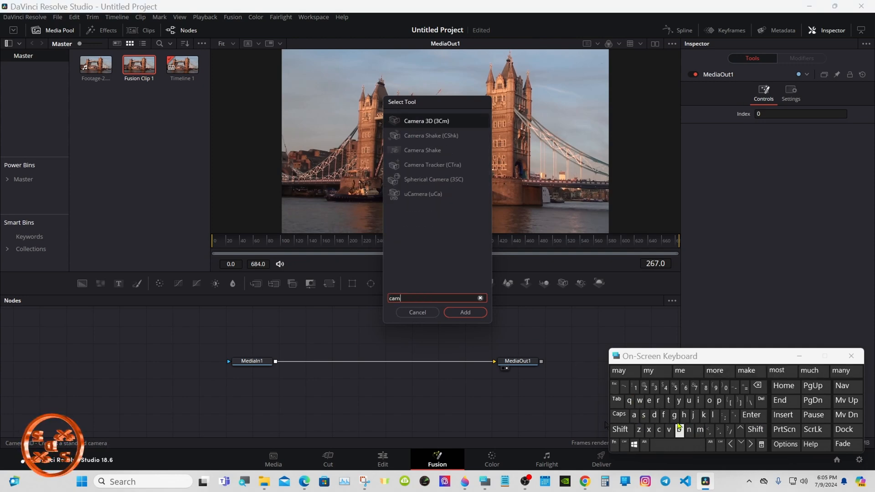
click(433, 164)
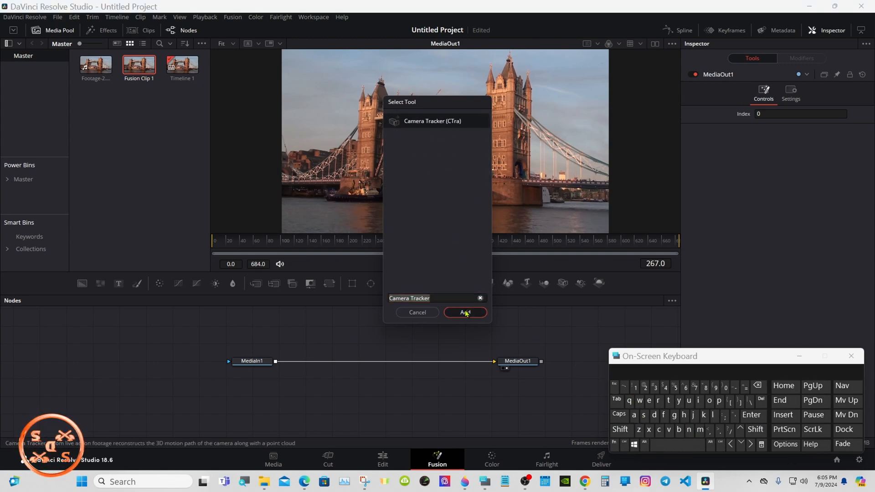
click(465, 312)
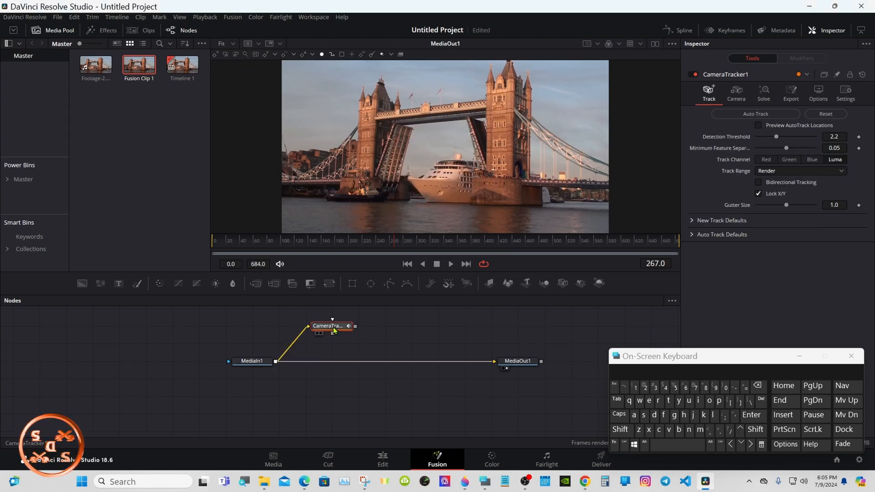
mouse_move(592, 137)
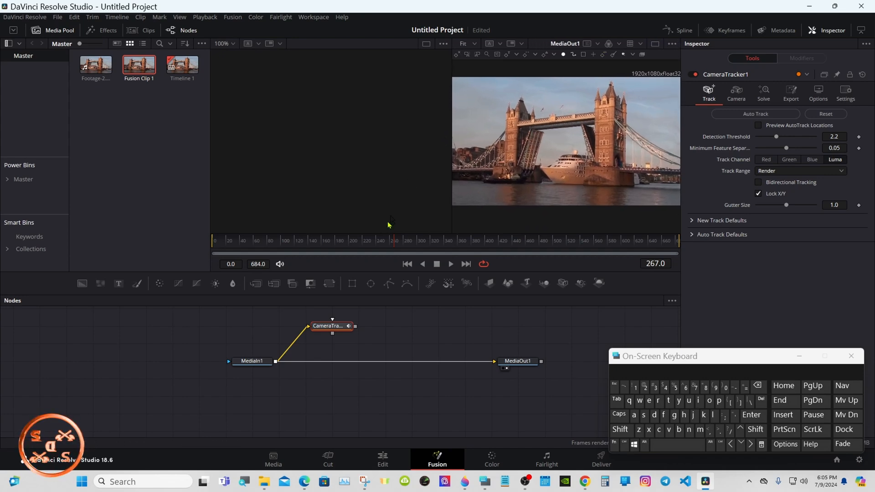
View CameraTracker1 beside the output and Auto Track features with threshold 2.291, separation 0.0441
click(317, 333)
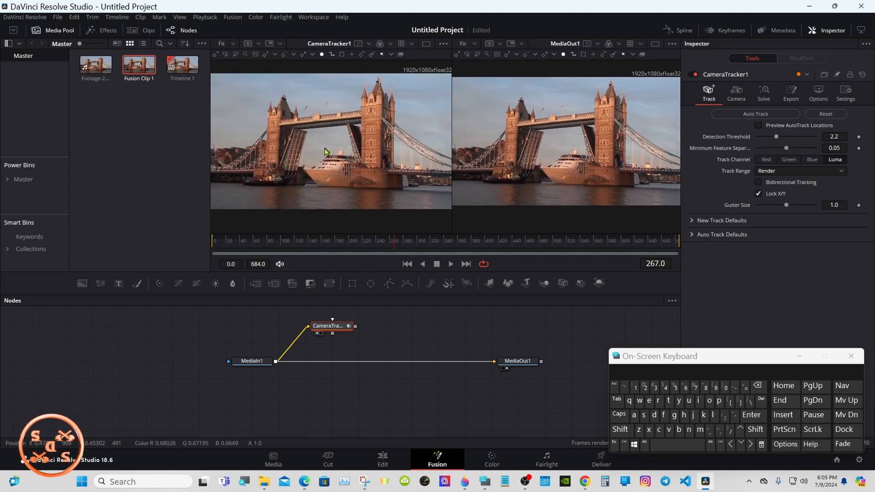
mouse_move(535, 142)
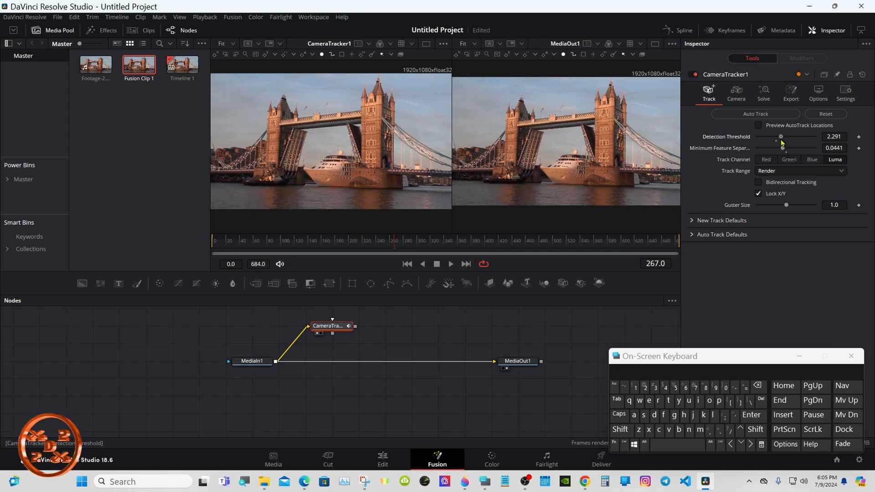
mouse_move(808, 143)
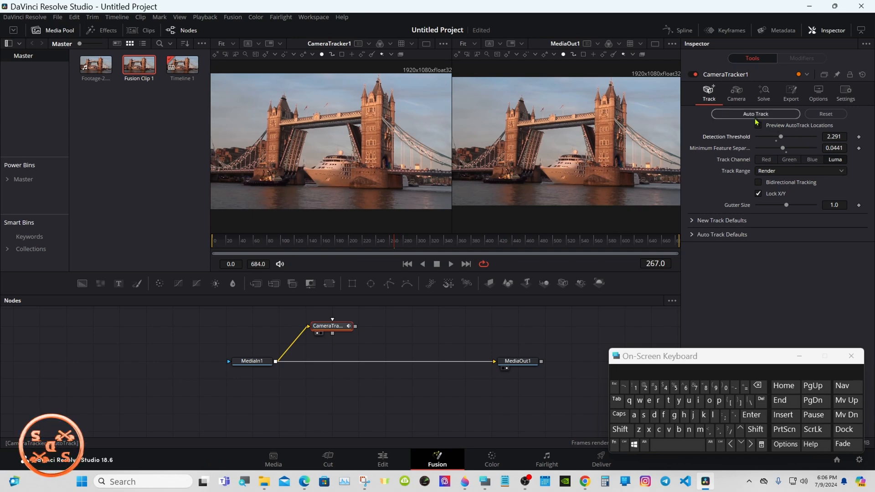
click(759, 182)
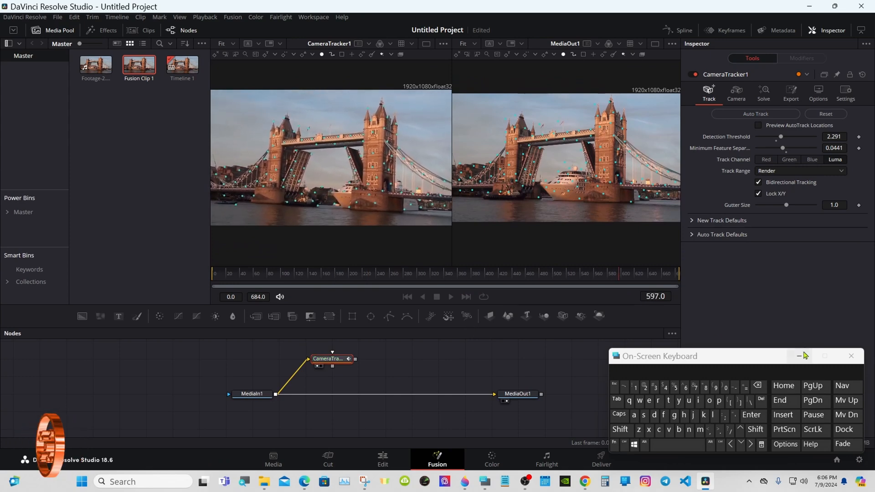
click(850, 356)
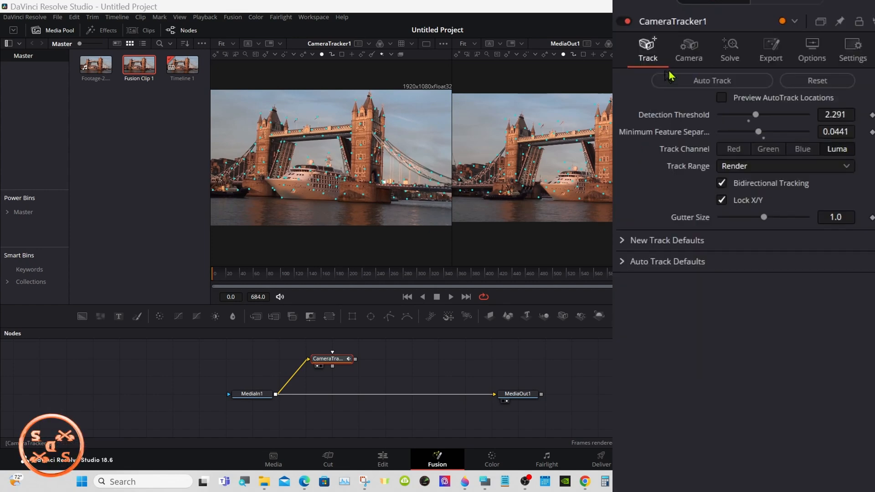
mouse_move(733, 69)
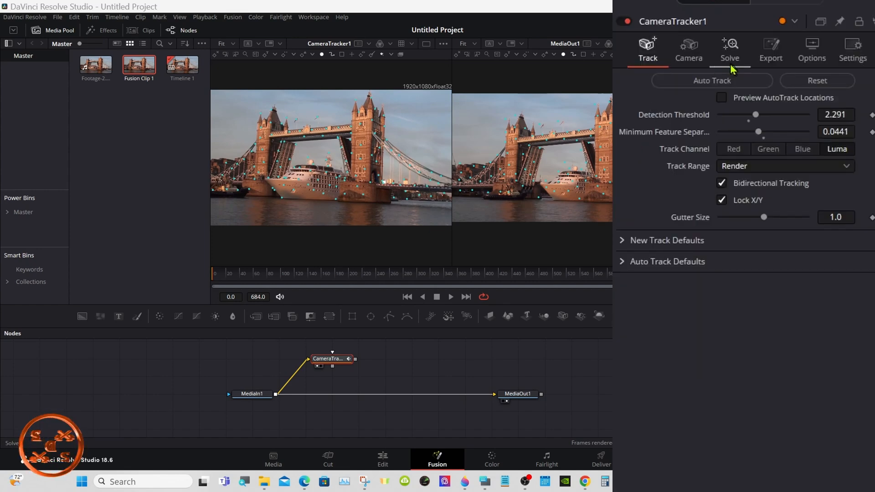
mouse_move(688, 50)
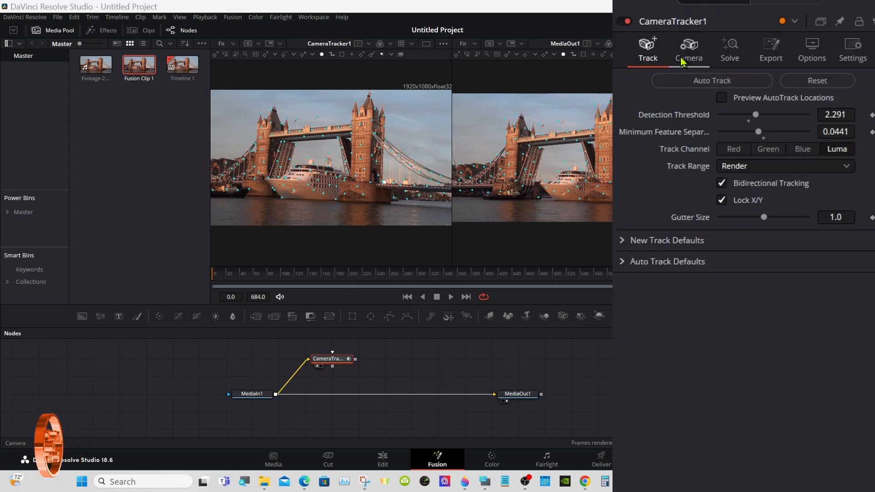
Show the Camera tab with 25 mm focal length and Blackmagic URSA film gate
click(689, 49)
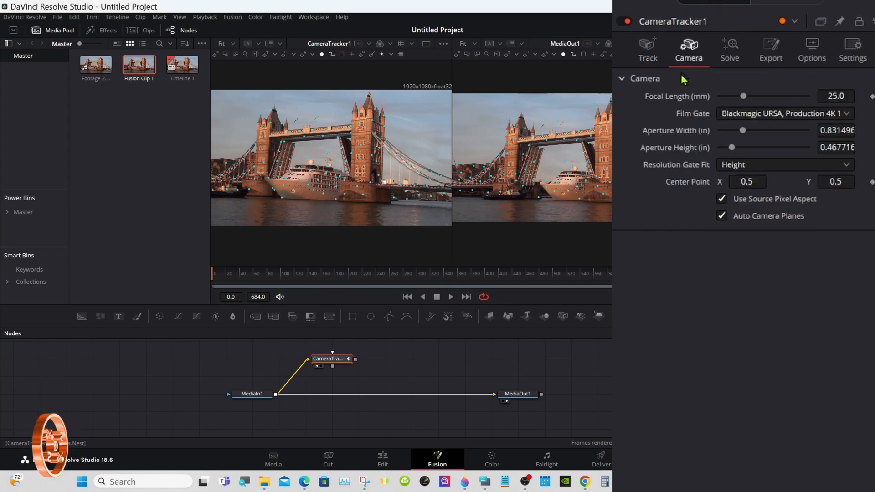
mouse_move(709, 88)
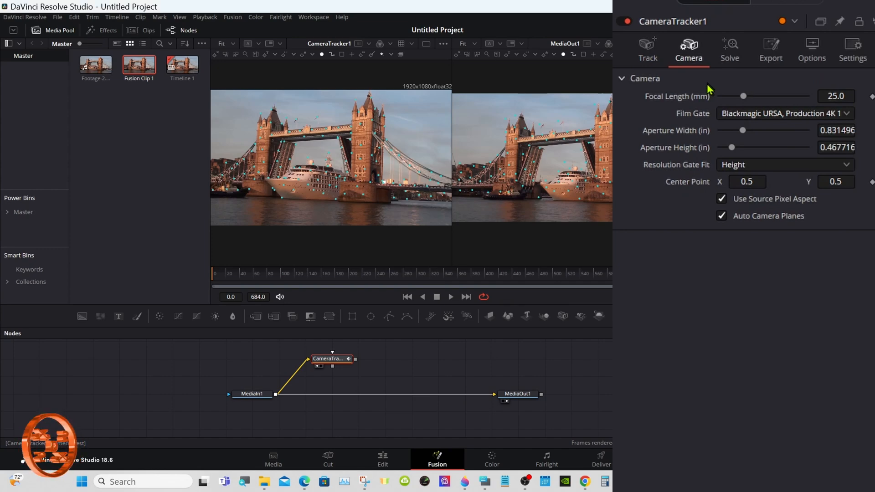
mouse_move(726, 75)
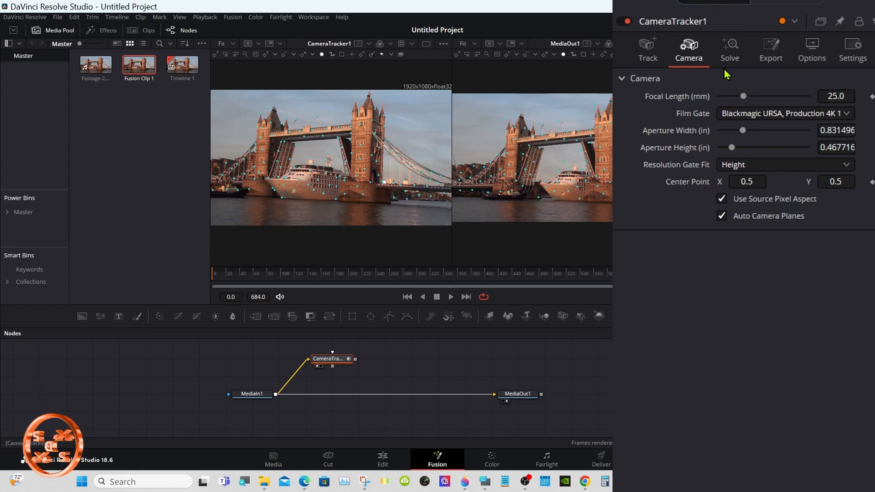
mouse_move(735, 63)
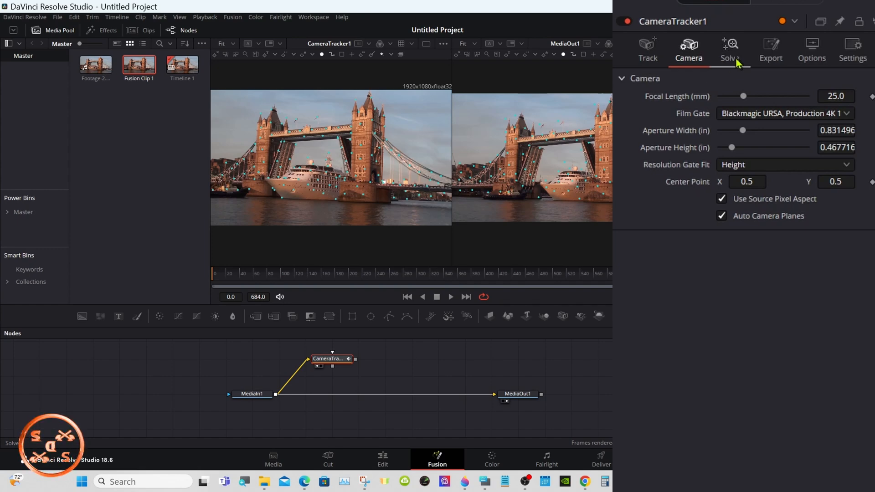
Solve the camera from the Solve tab, reaching a 2.2590-pixel average error
click(729, 50)
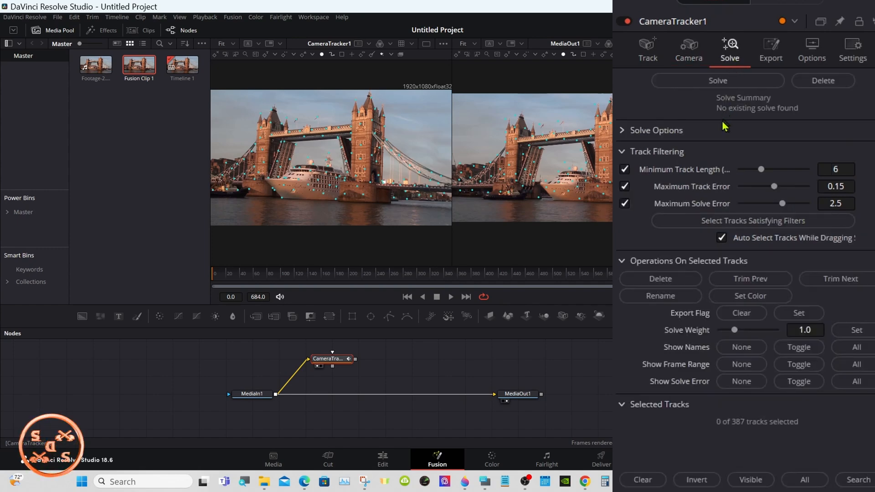
mouse_move(718, 80)
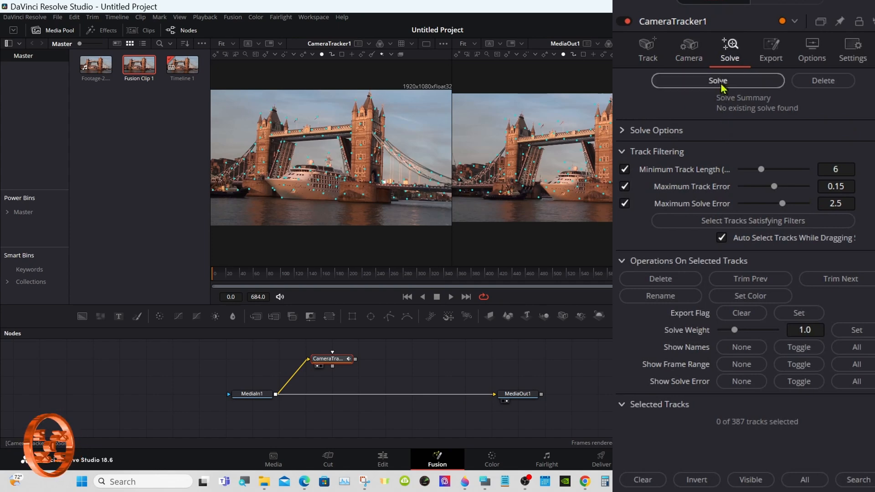
click(718, 81)
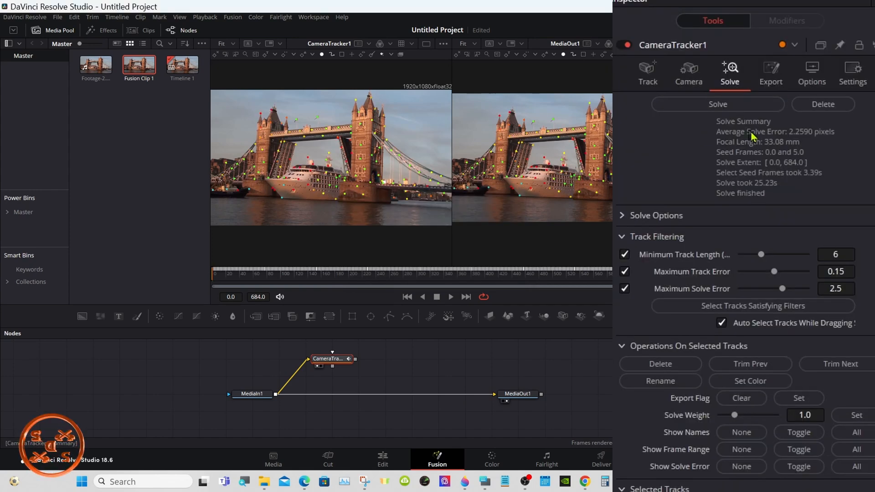
mouse_move(805, 143)
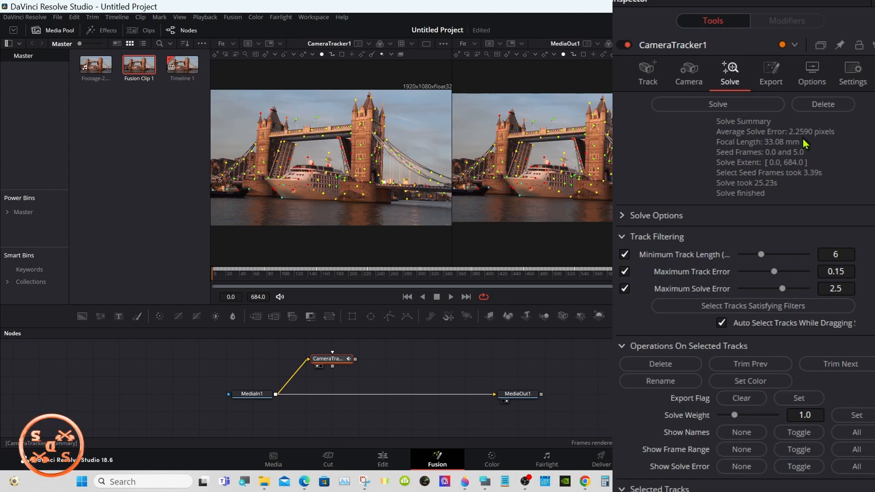
mouse_move(780, 265)
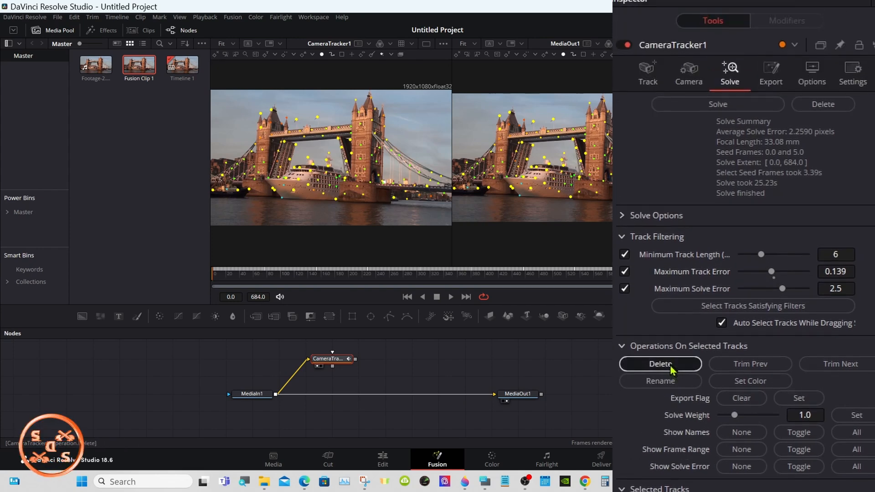
Delete tracks above 0.139 error and re-solve to 0.3320 pixels, 26.34 mm focal length
click(661, 363)
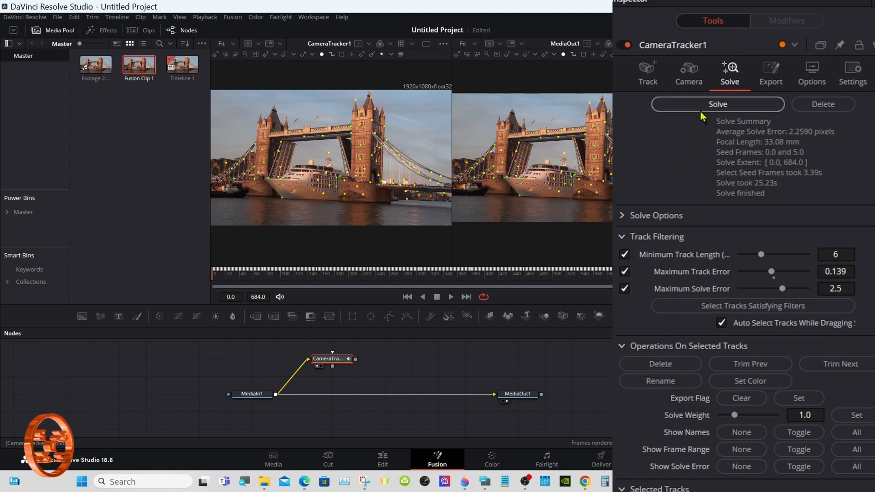
click(718, 104)
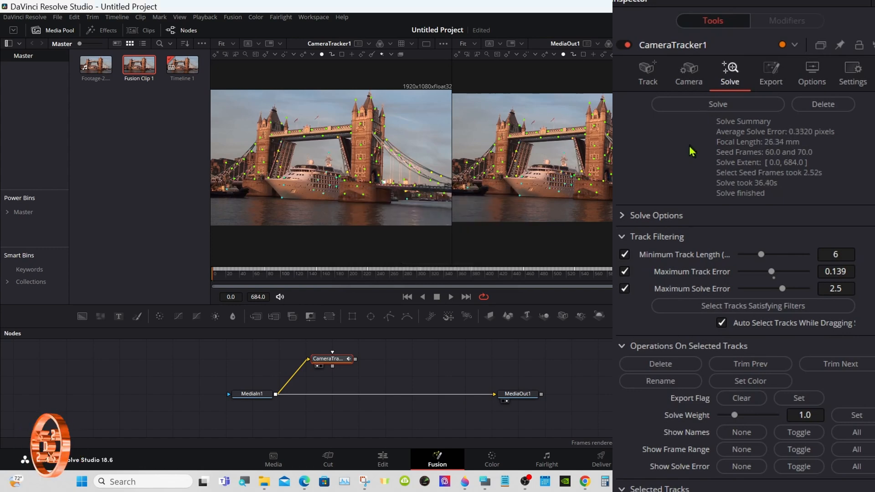
mouse_move(807, 147)
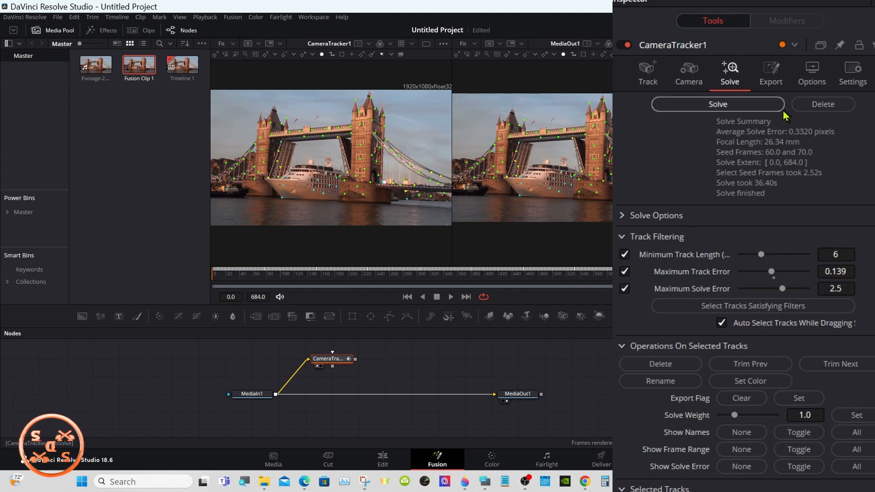
Run the camera solve once more and show the Export settings
click(771, 73)
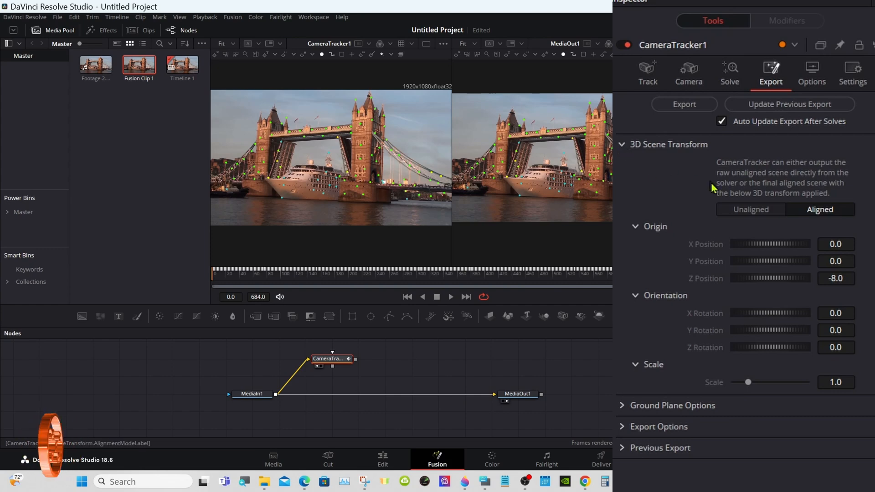
Switch to Unaligned, then set origin and XY wall orientation from selected bridge tracks
click(750, 209)
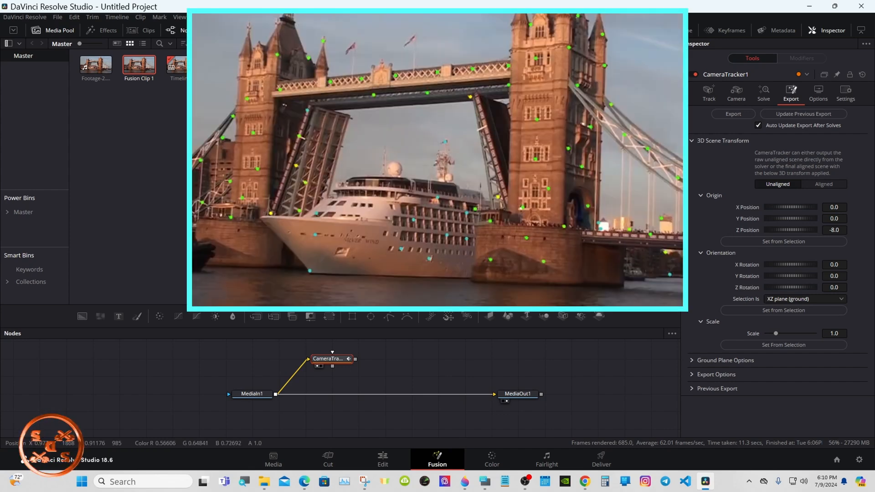
mouse_move(515, 42)
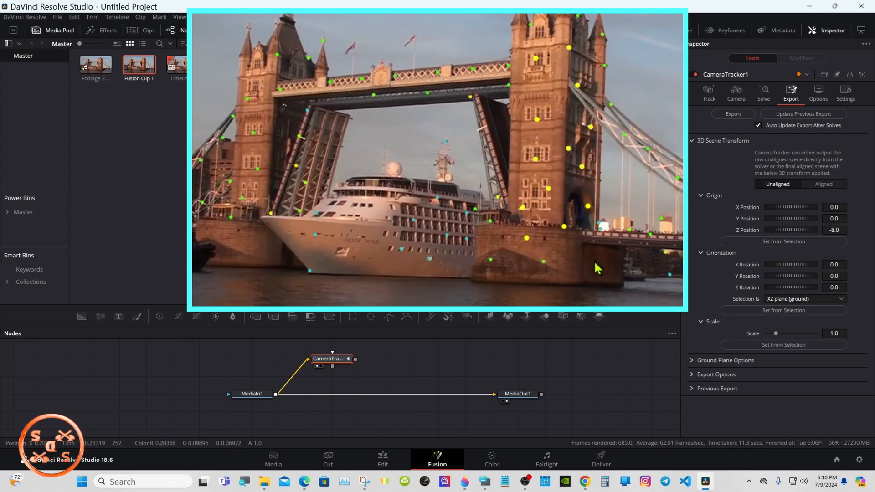
click(783, 241)
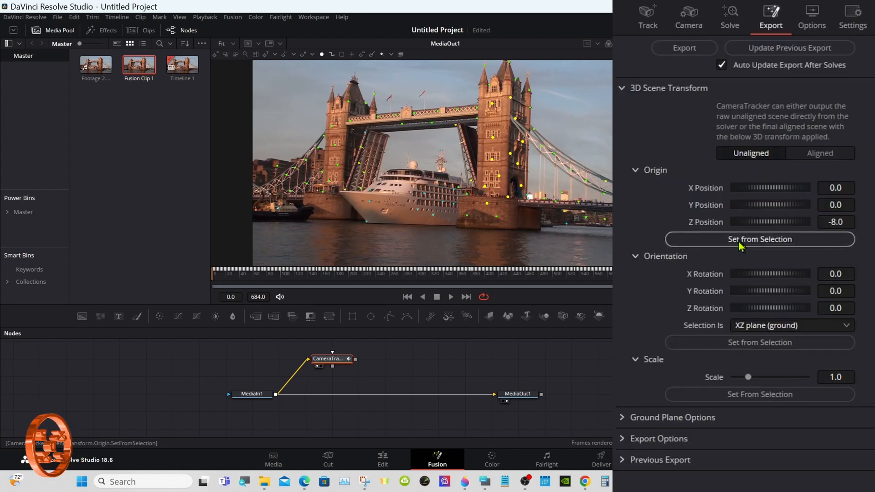
click(758, 238)
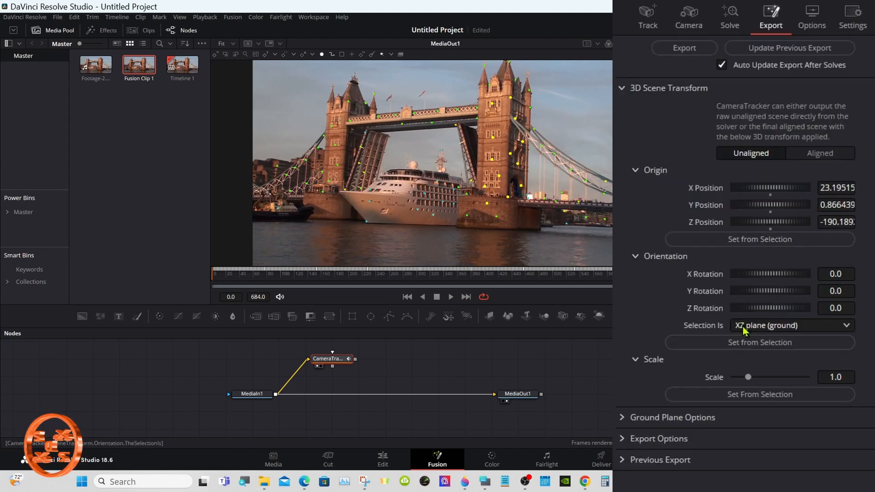
click(790, 325)
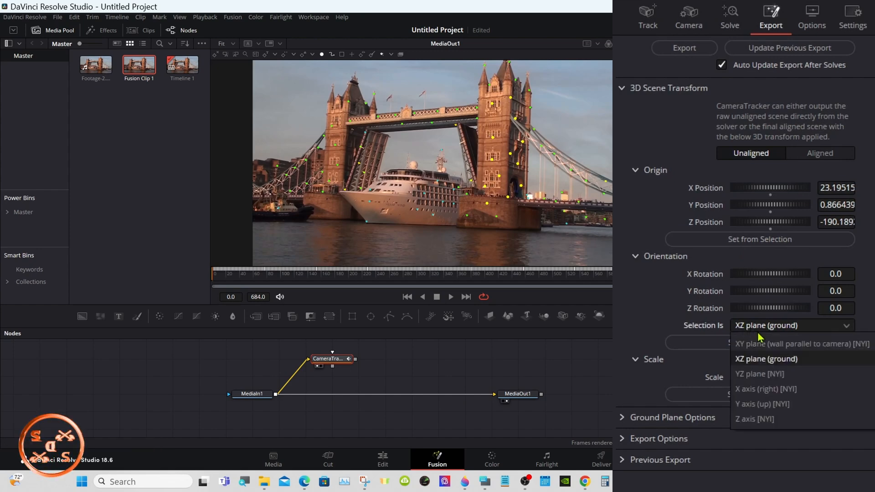
click(802, 343)
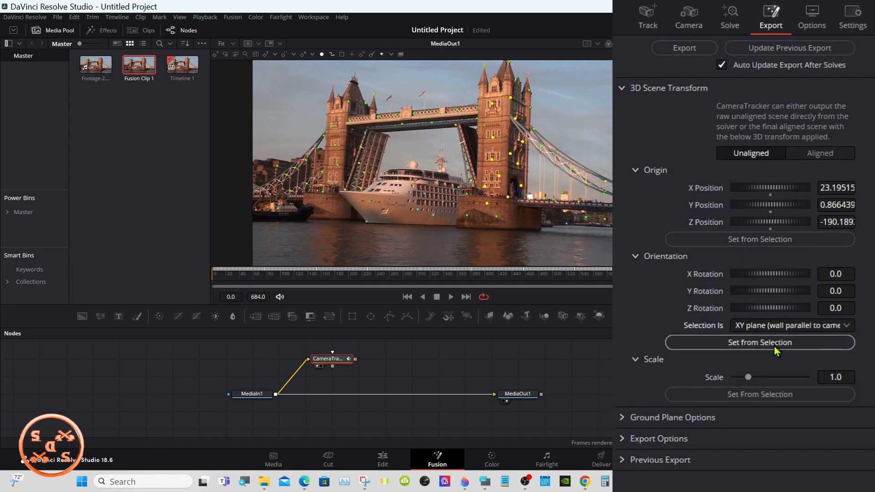
click(759, 342)
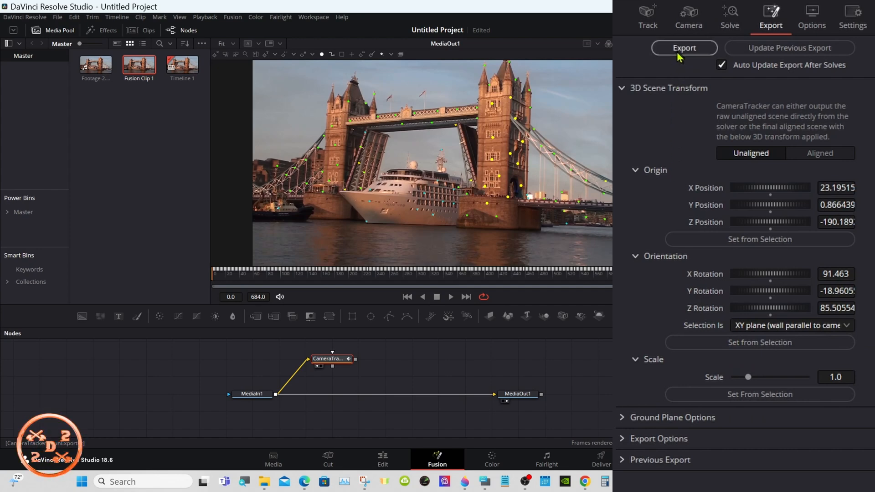
Export the solved scene nodes and select CameraTracker1_Renderer to inspect it
click(684, 47)
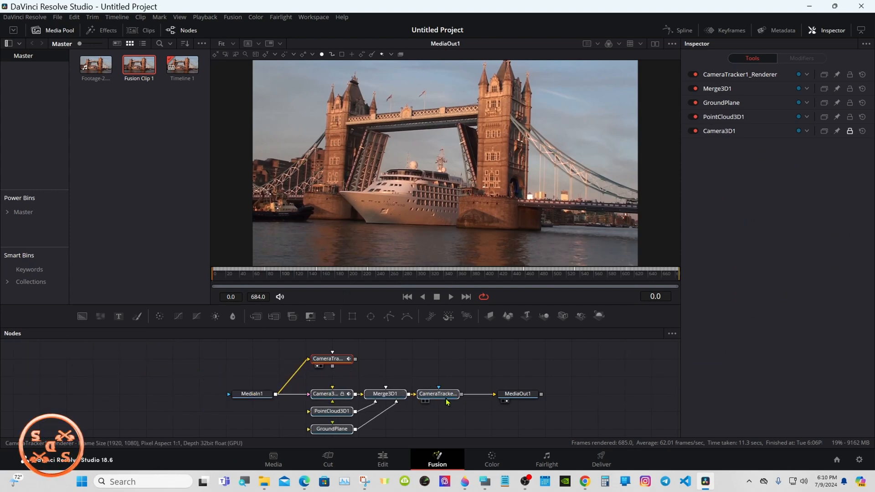
click(517, 393)
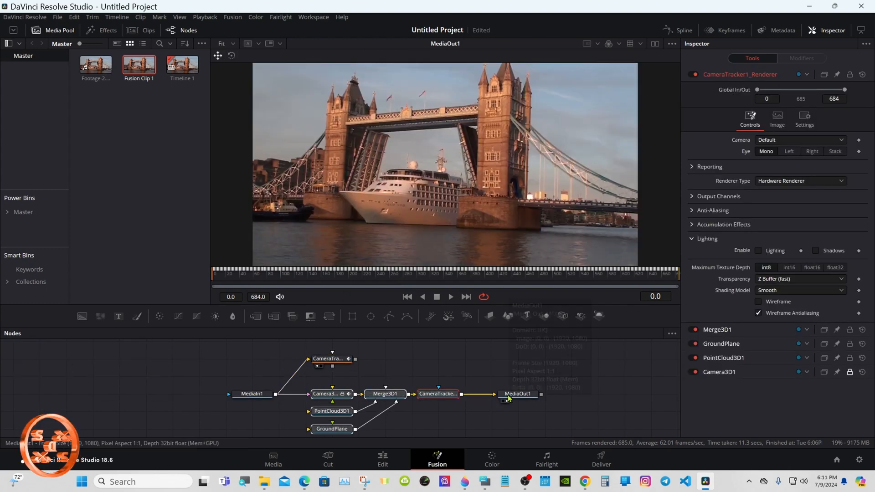
click(332, 359)
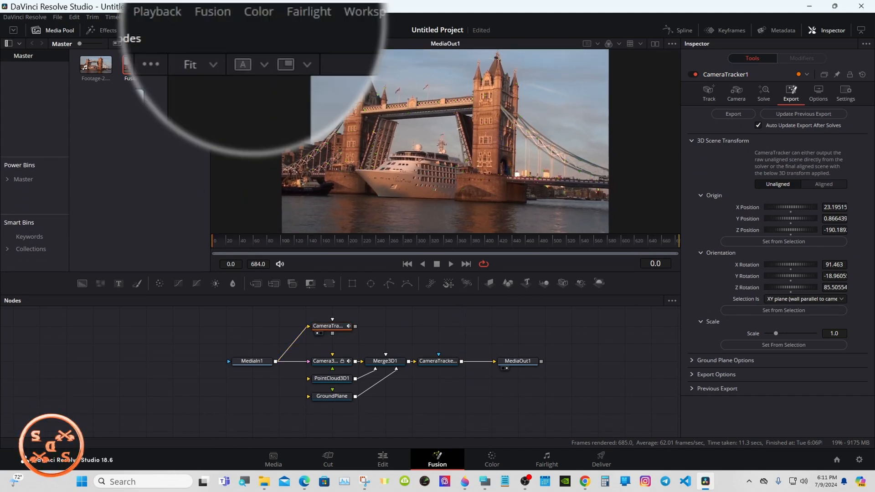
Import the guitar FBX through Fusion > Import > FBX Scene with default options
click(213, 11)
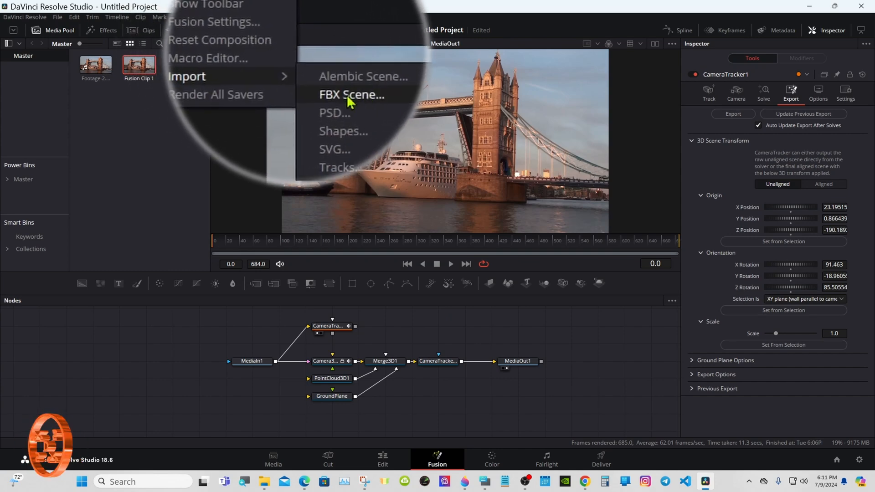
click(351, 95)
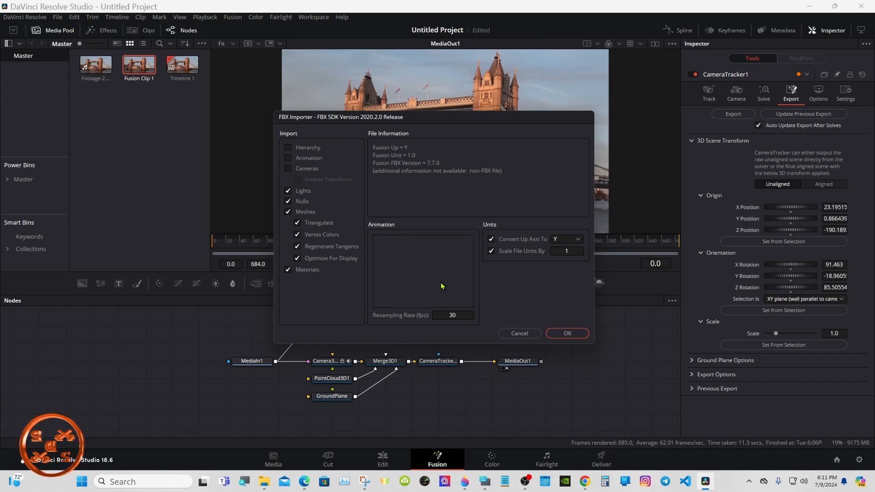
mouse_move(547, 332)
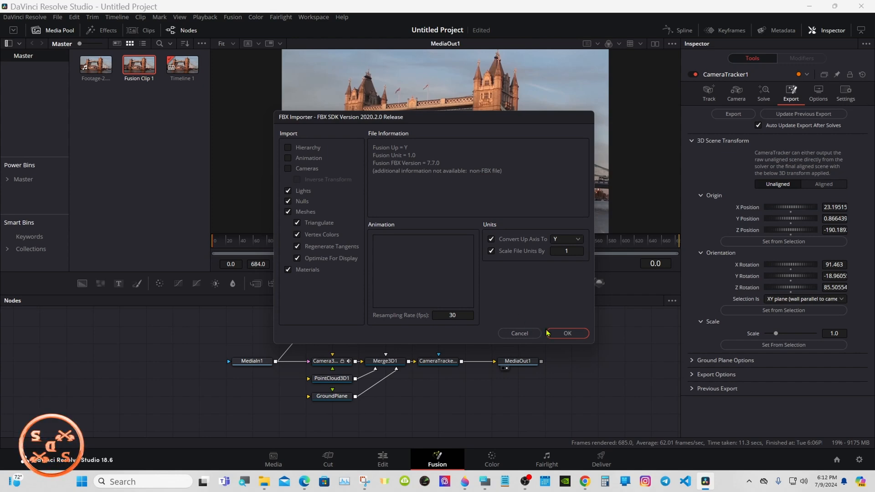
click(567, 333)
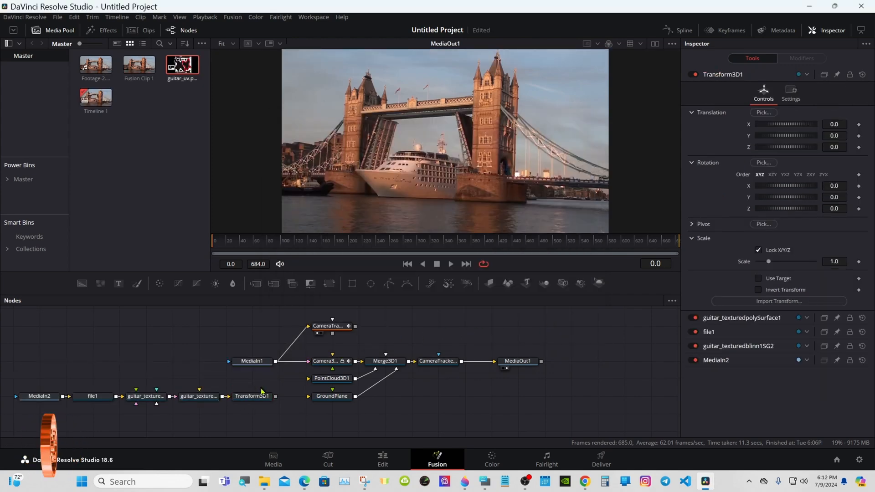
Connect Transform3D1 into the scene and show the guitar mesh scaled to fit in dual viewers
click(331, 396)
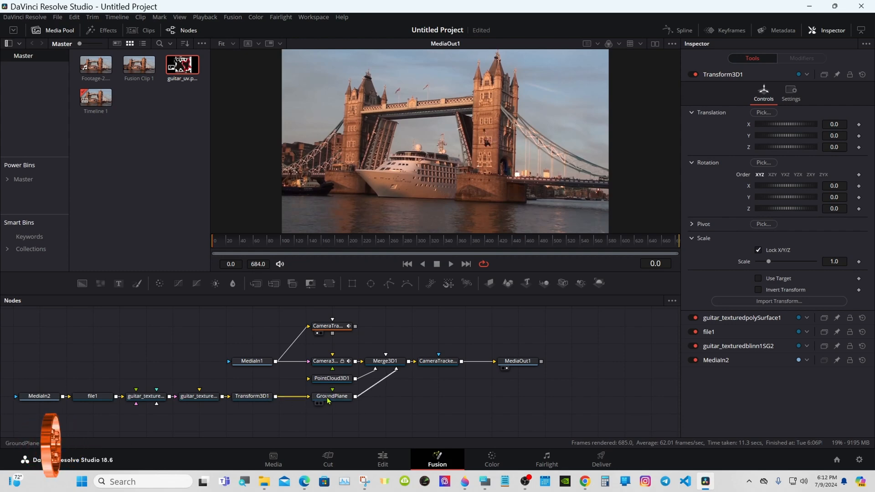
mouse_move(332, 396)
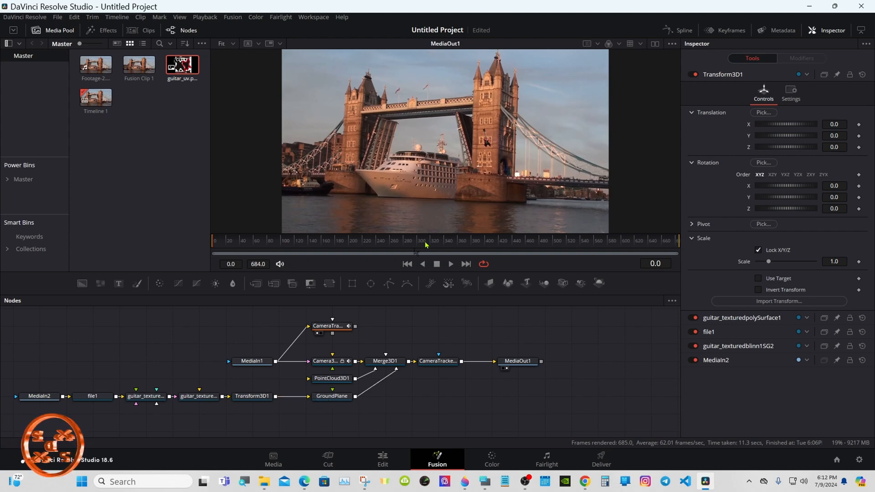
click(654, 44)
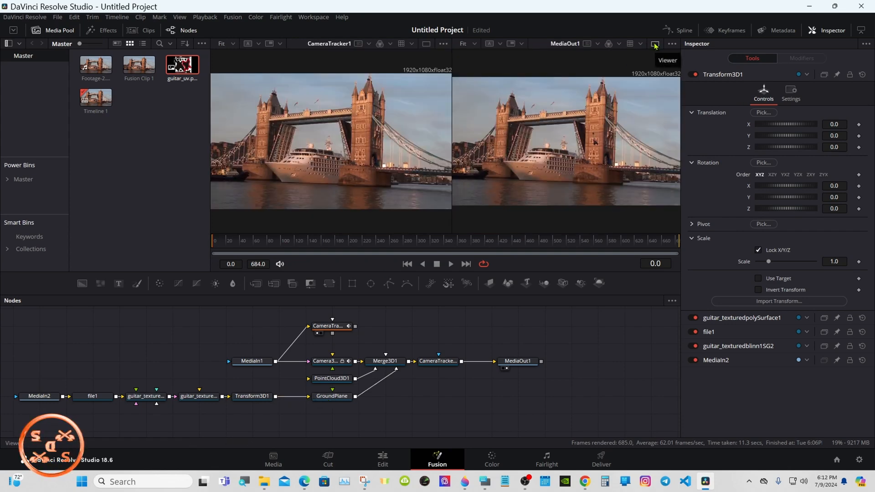
click(199, 396)
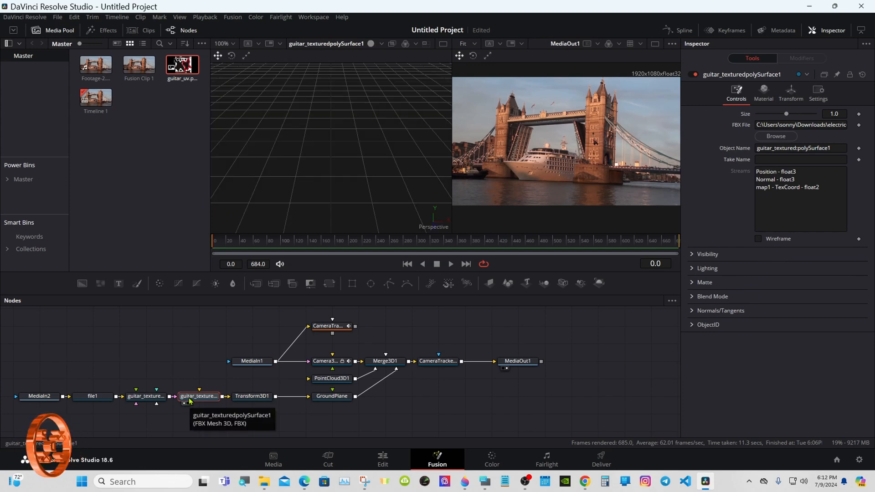
mouse_move(241, 371)
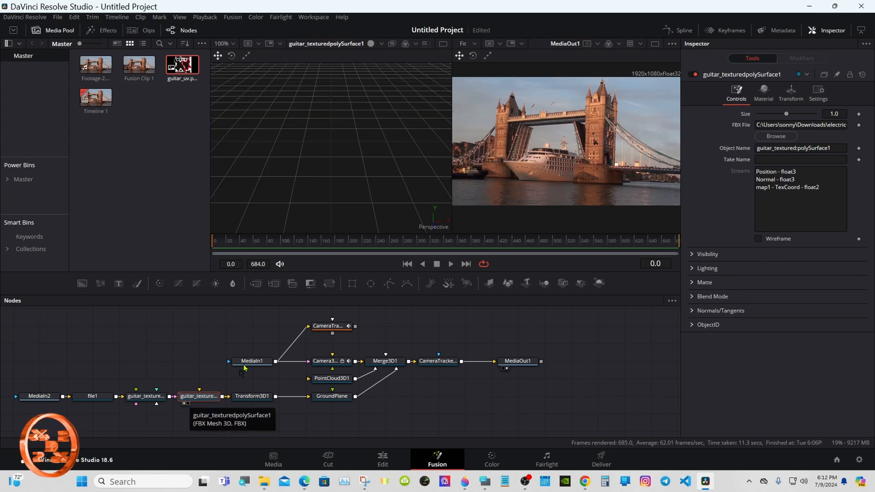
right_click(333, 167)
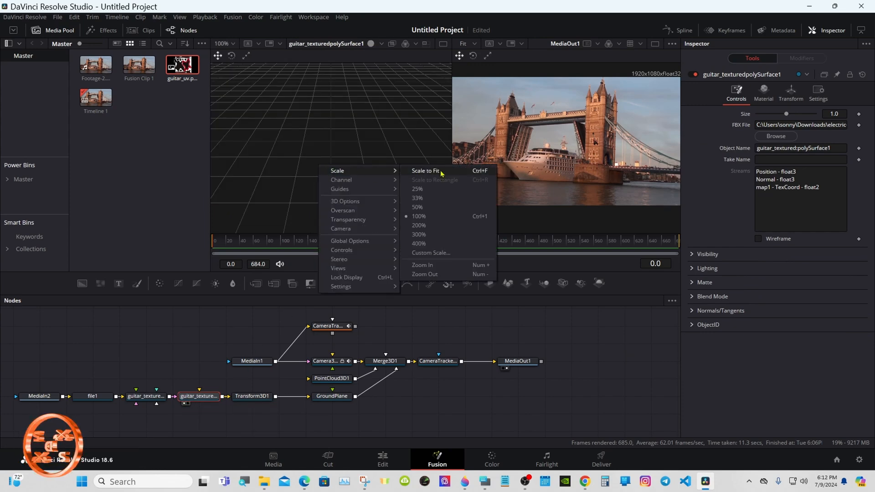
click(425, 171)
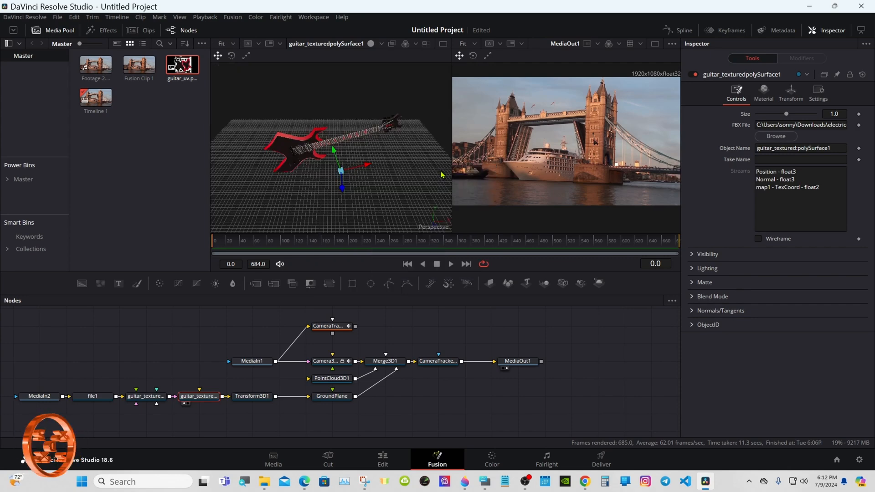
mouse_move(473, 344)
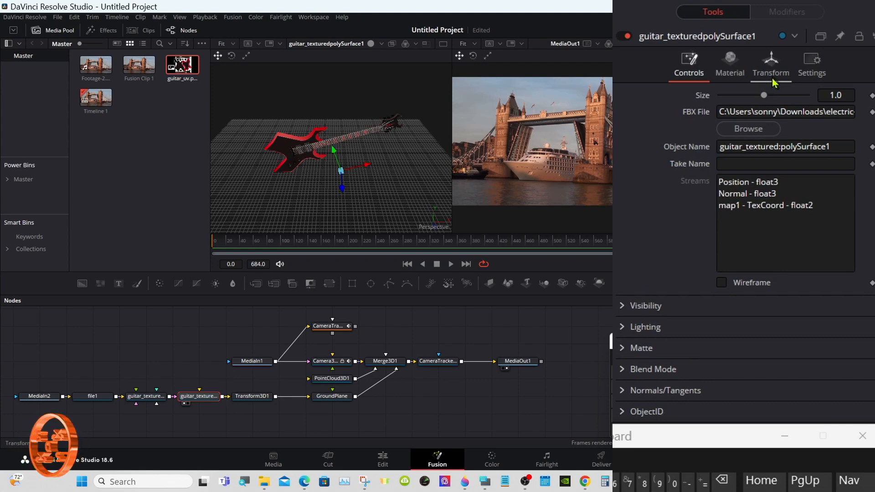
Zero the guitar mesh's Rotation Z and set its pivot value to 2.667
click(770, 64)
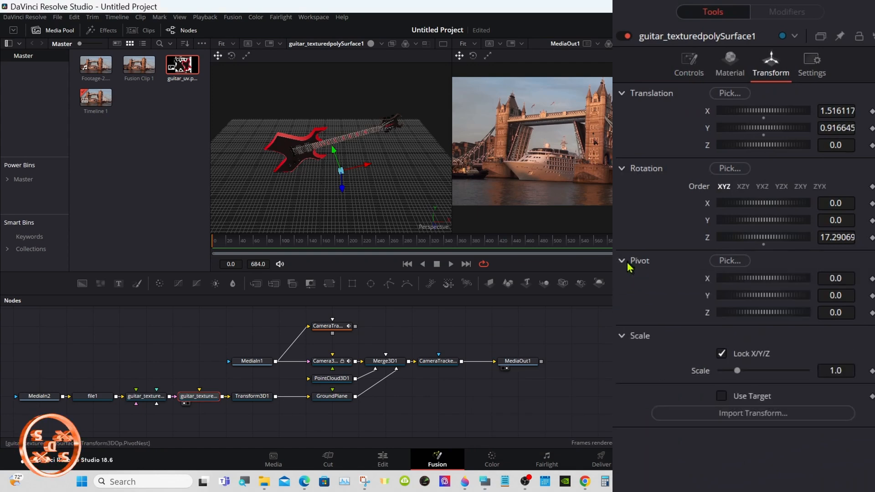
mouse_move(765, 301)
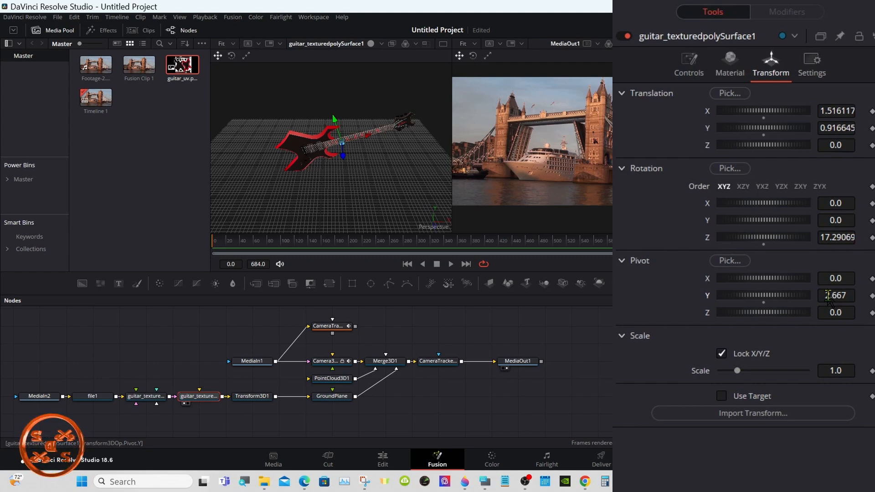
text(2.667)
click(835, 279)
text(-0.406)
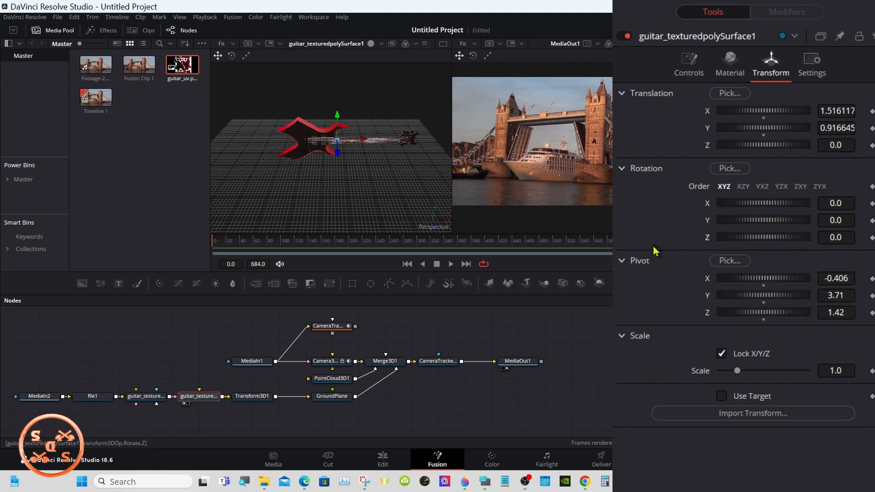
click(622, 261)
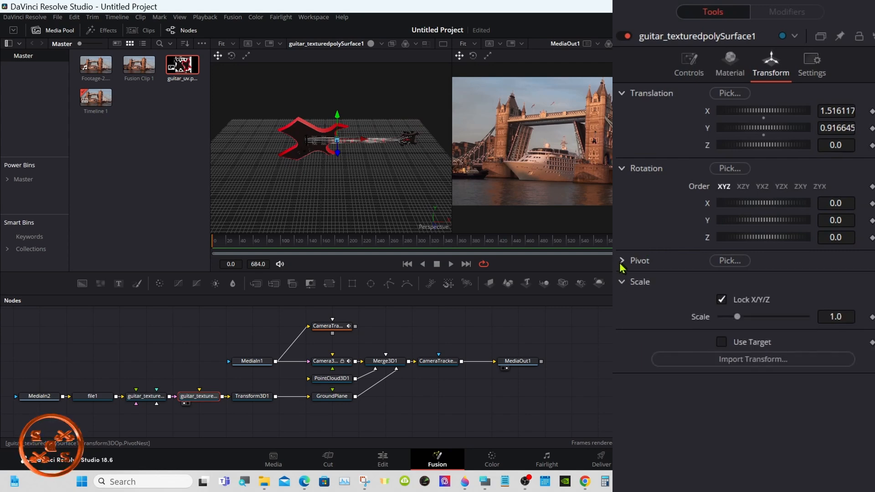
Reset Transform3D1's Rotation X and adjust its pivot point
click(252, 396)
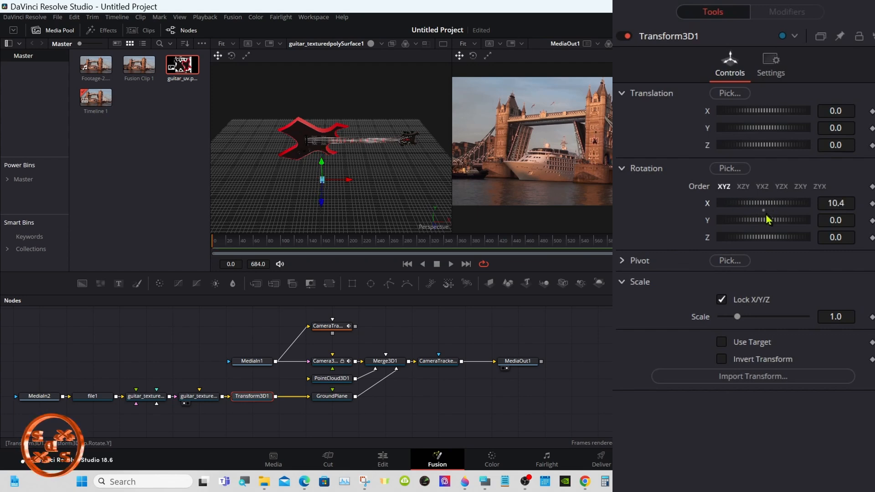
click(622, 260)
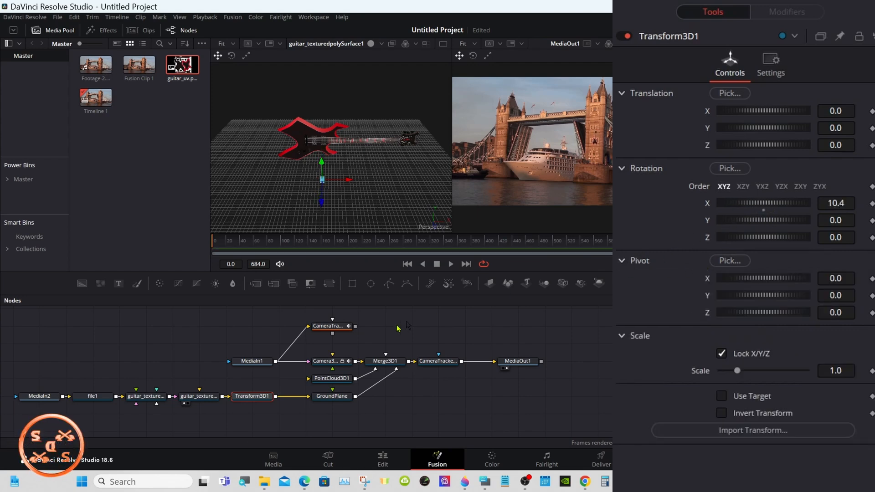
click(252, 396)
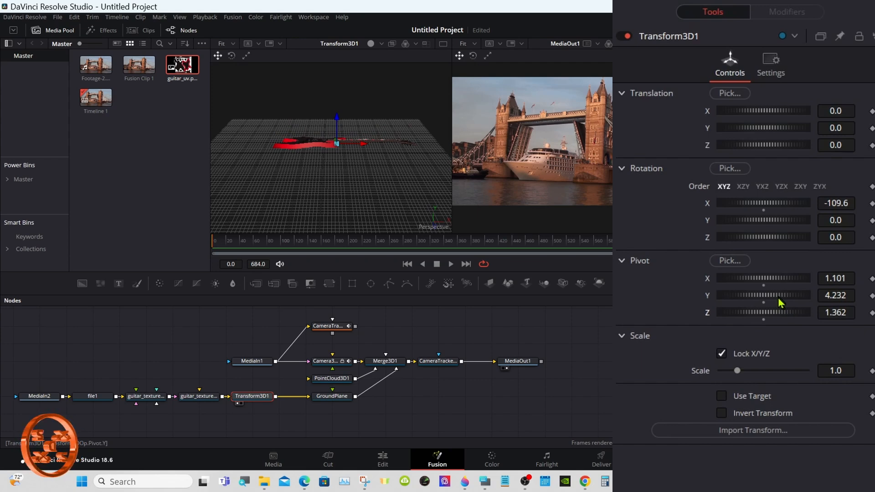
mouse_move(775, 301)
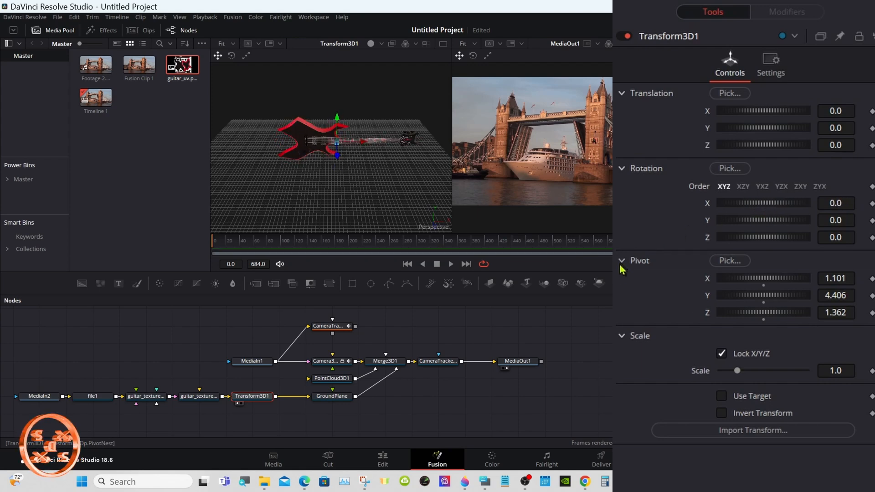
click(622, 260)
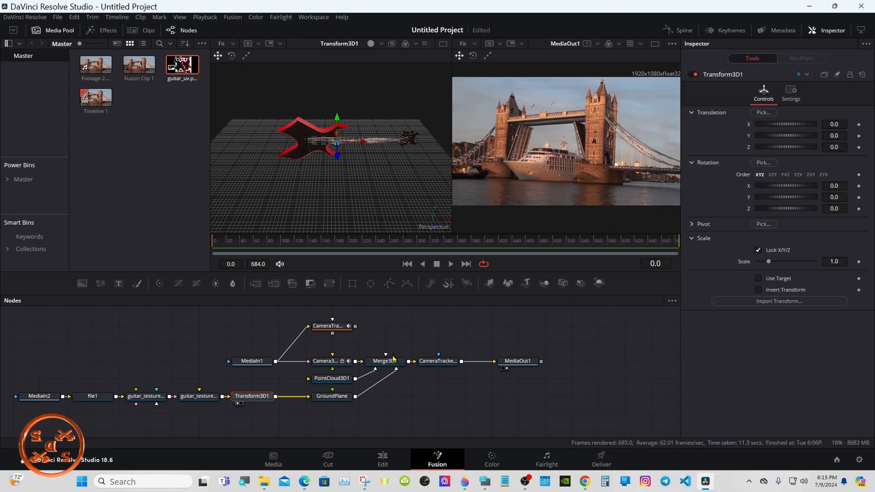
View Merge3D1 through the tracked camera, zoomed in, then select Transform3D1's transform settings
click(385, 360)
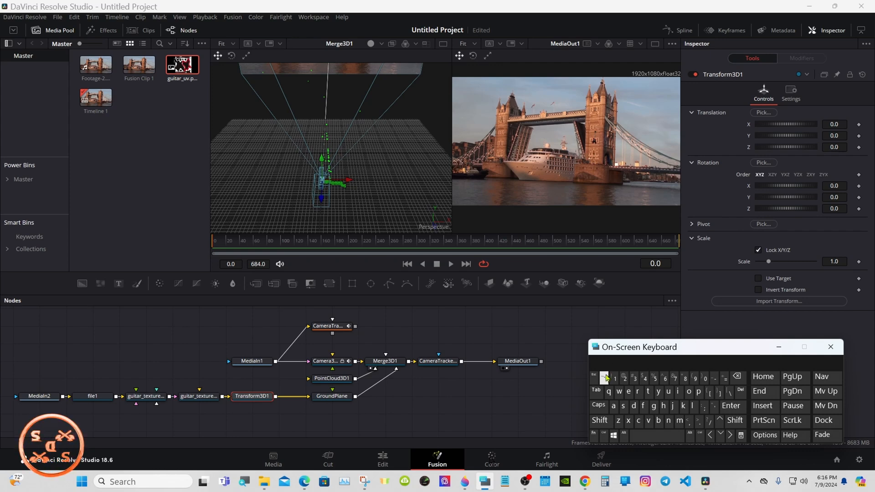
click(599, 420)
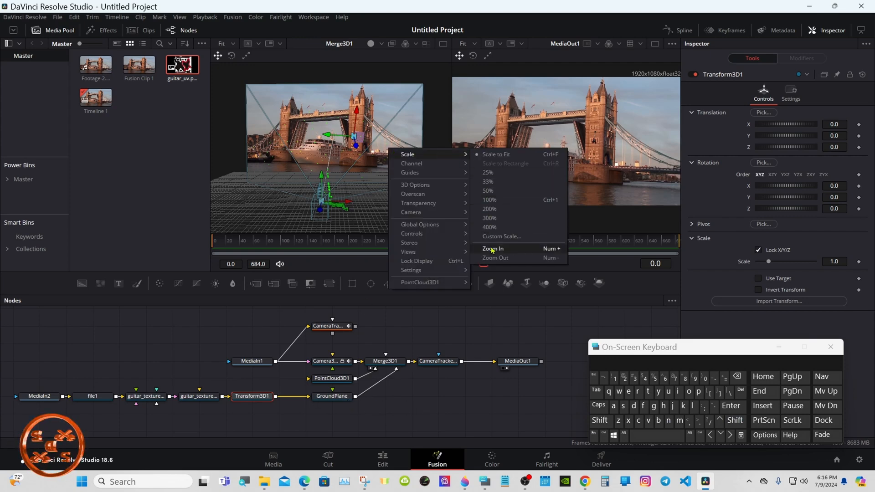
click(493, 249)
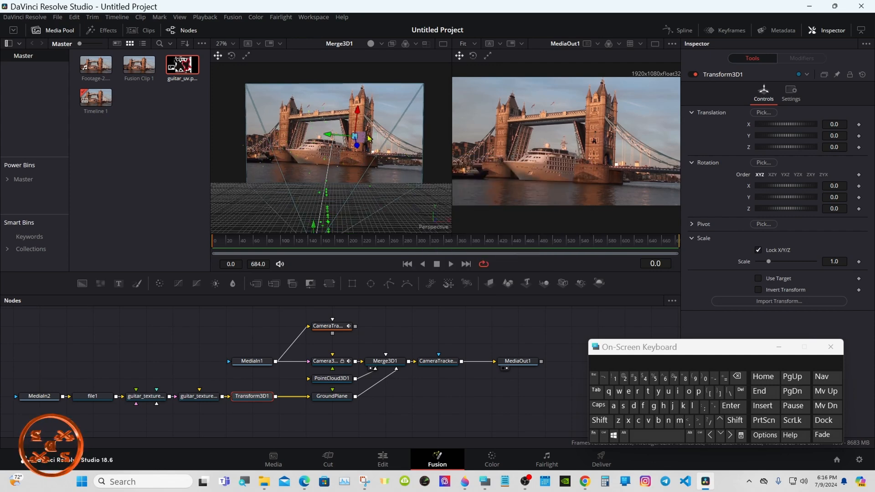
mouse_move(358, 139)
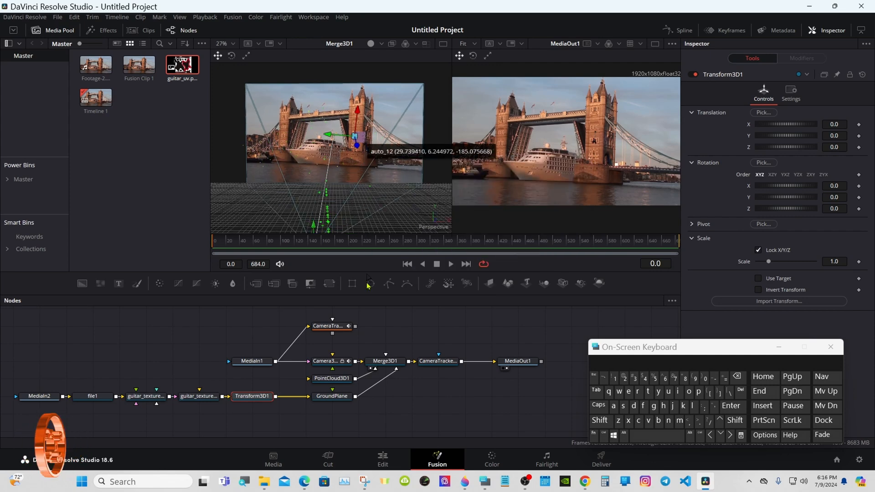
click(332, 396)
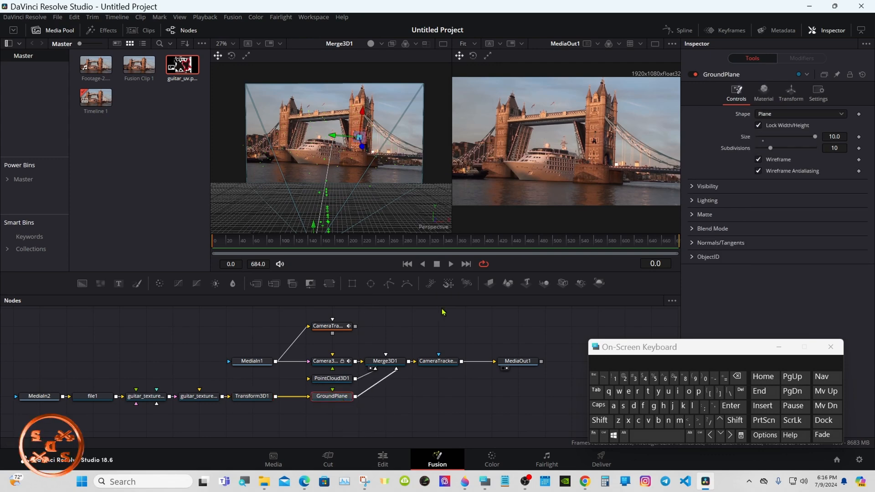
click(791, 92)
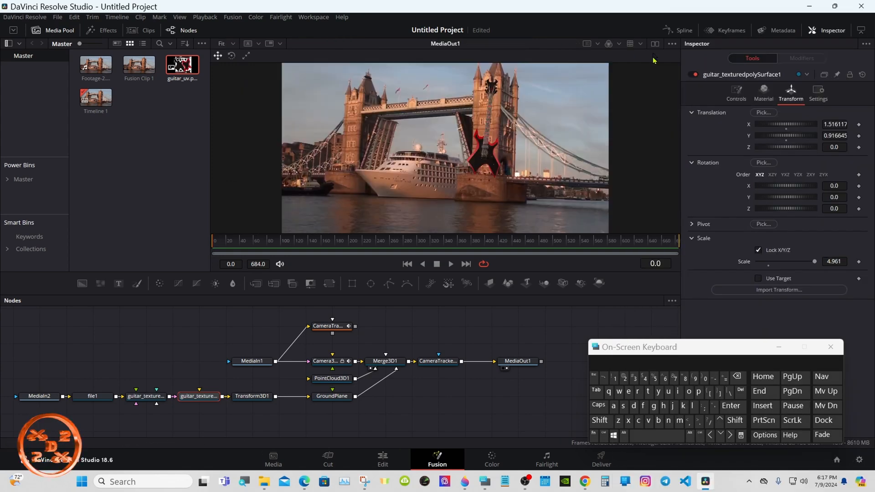
mouse_move(653, 113)
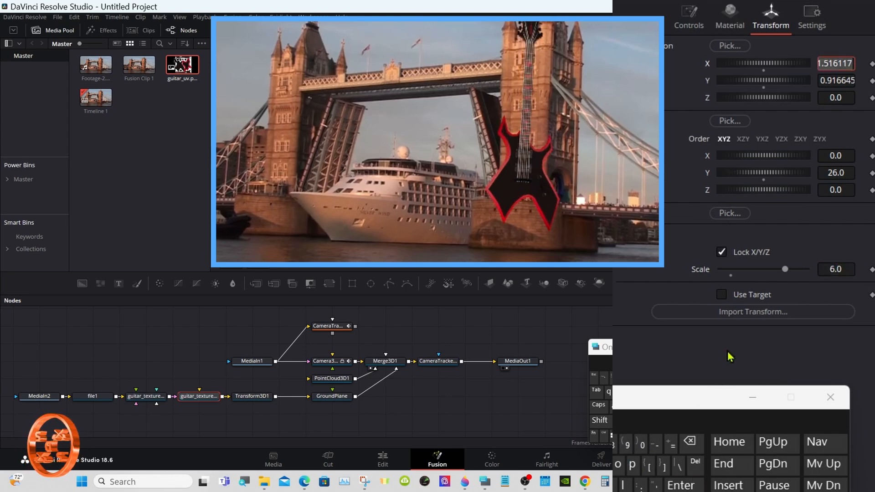
mouse_move(793, 194)
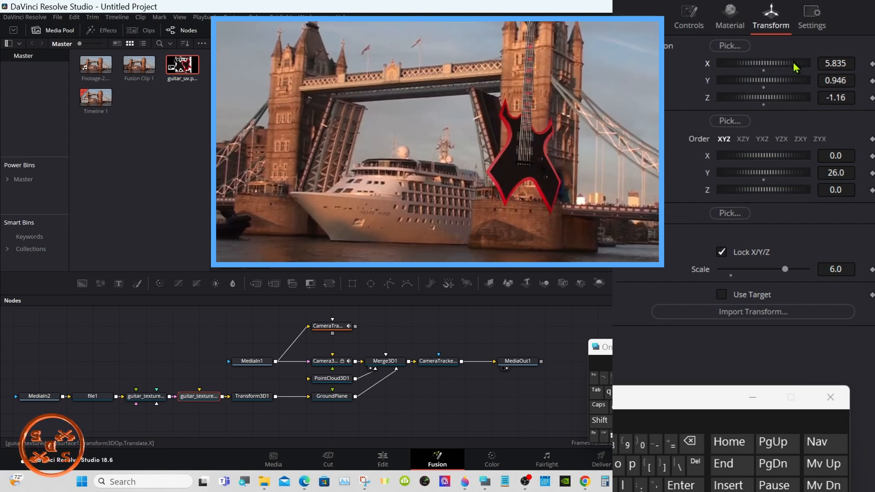
mouse_move(749, 68)
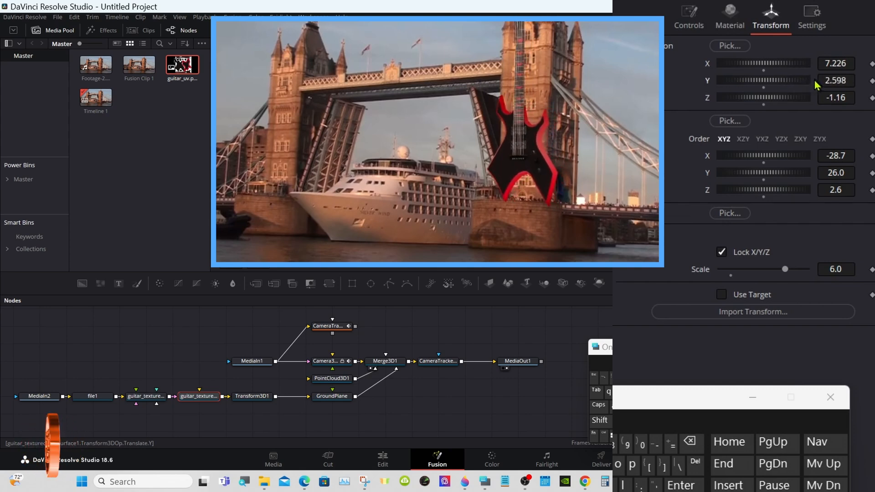
mouse_move(790, 84)
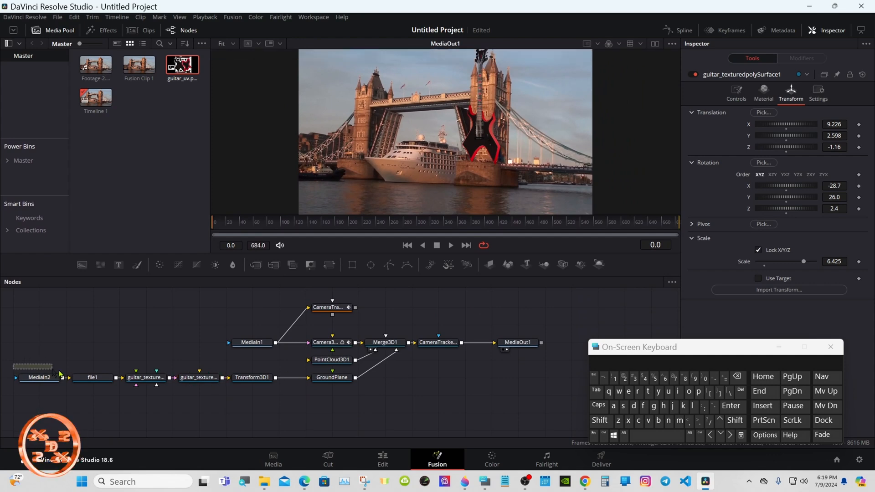
Copy and paste the guitar node chain, then select the duplicate's FBX mesh node
click(226, 378)
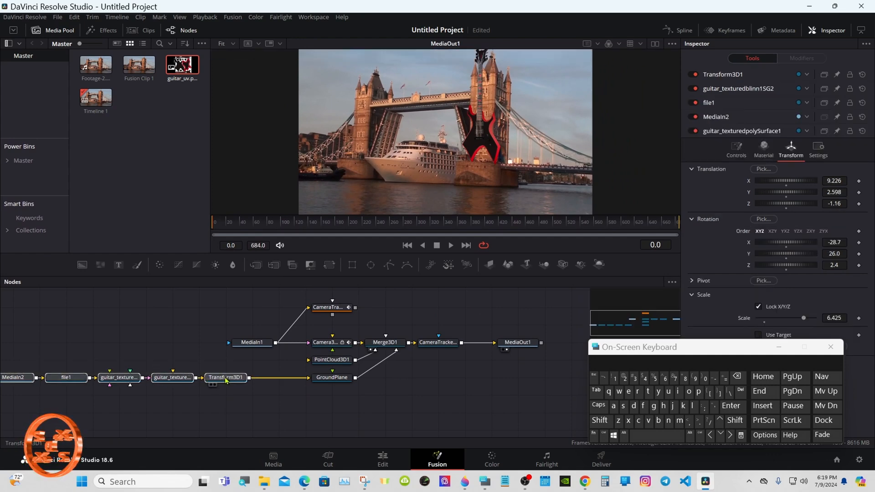
click(226, 377)
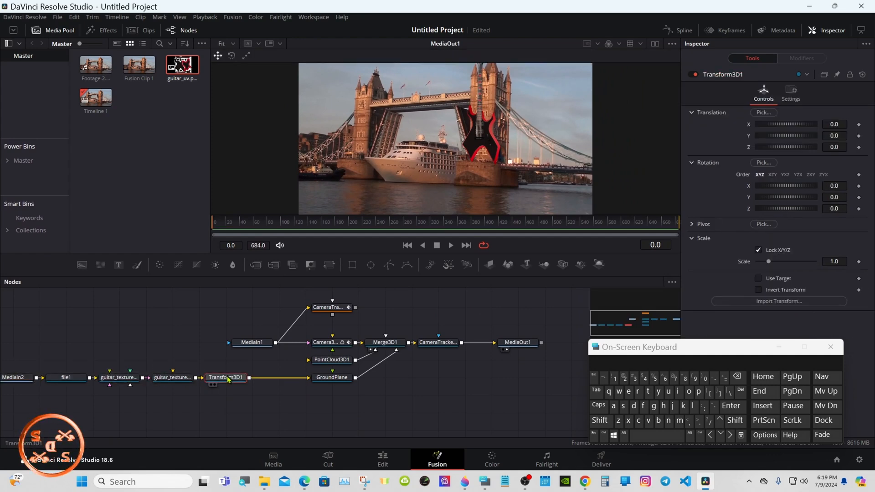
mouse_move(226, 377)
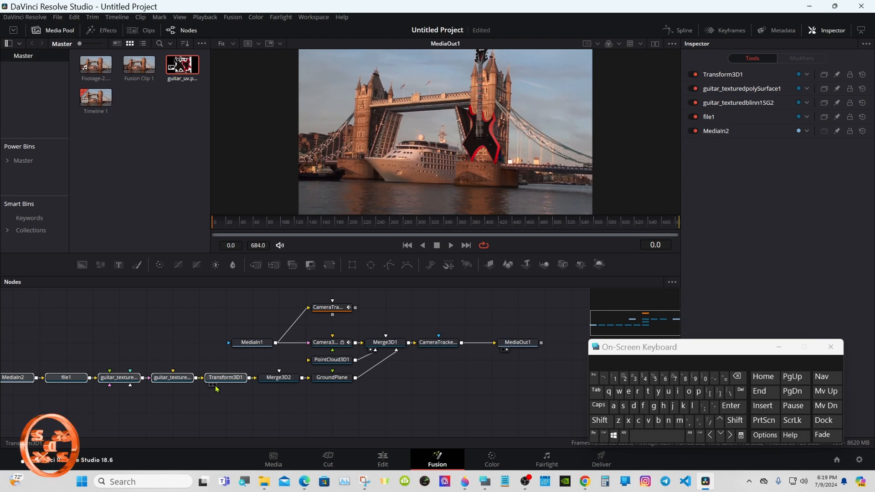
right_click(225, 377)
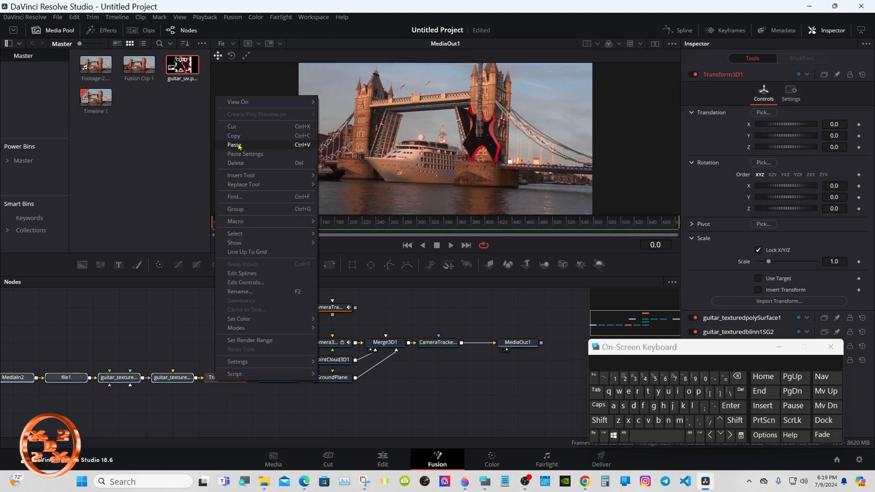
click(236, 144)
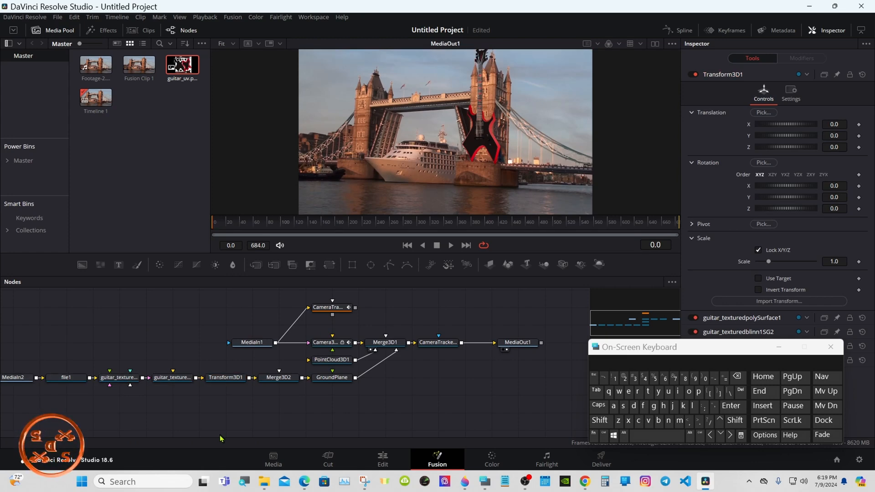
right_click(223, 435)
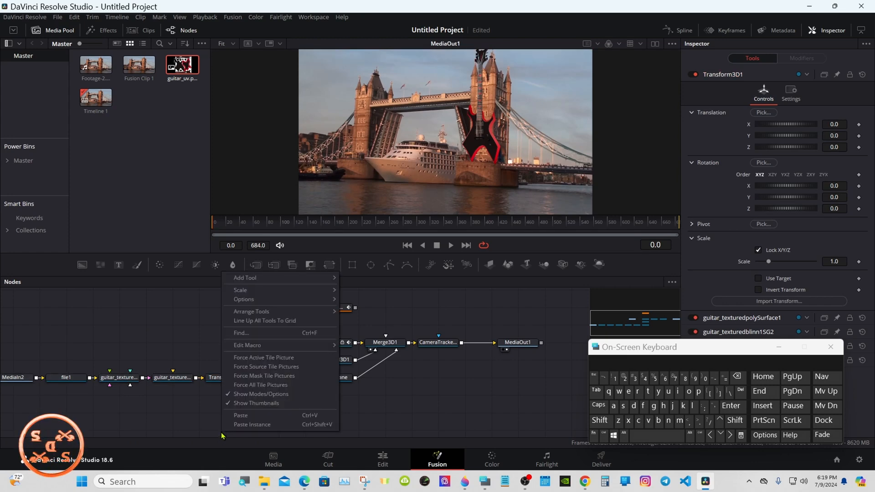
click(240, 415)
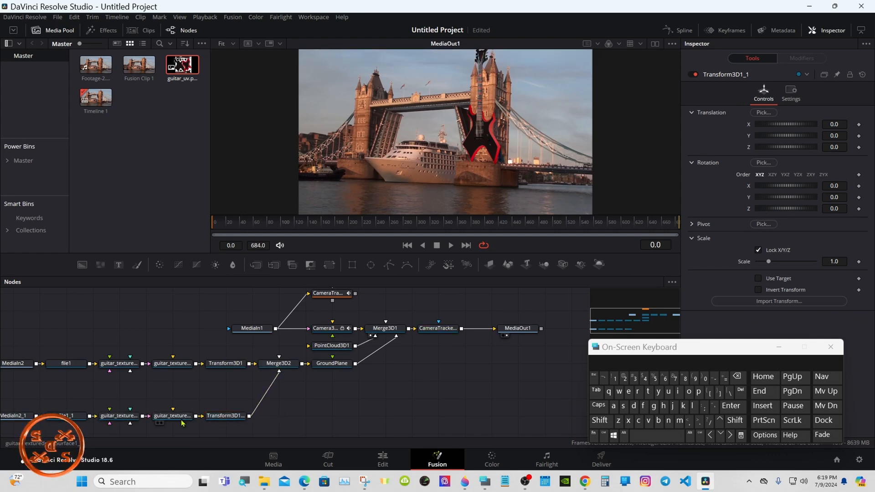
click(172, 415)
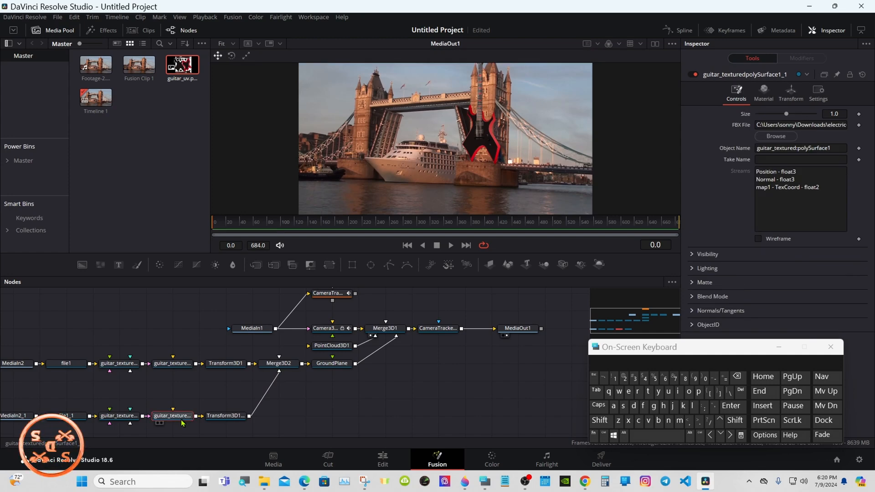
mouse_move(463, 284)
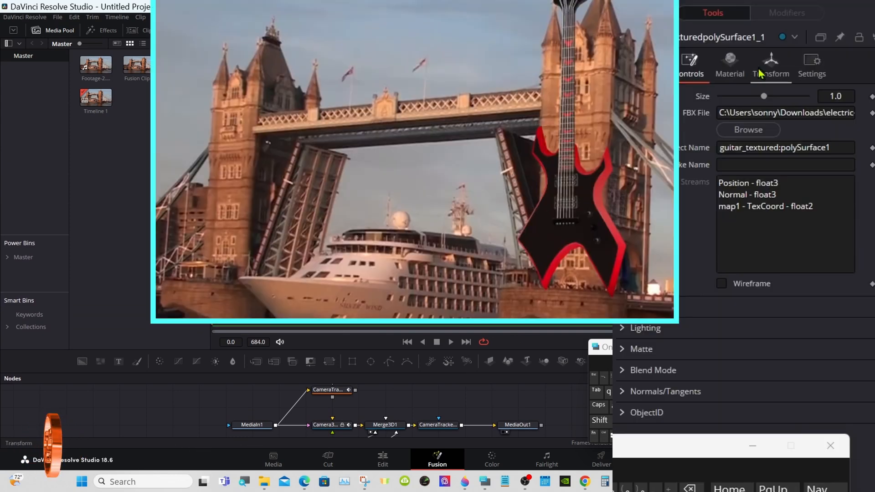
Place the second guitar at Translation X 1.313, Y 64.452 with scale about 4.508
click(771, 65)
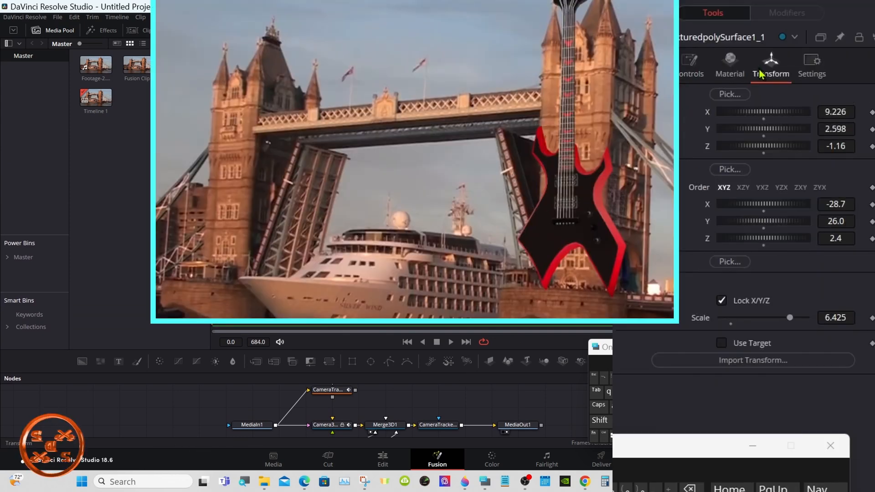
mouse_move(773, 129)
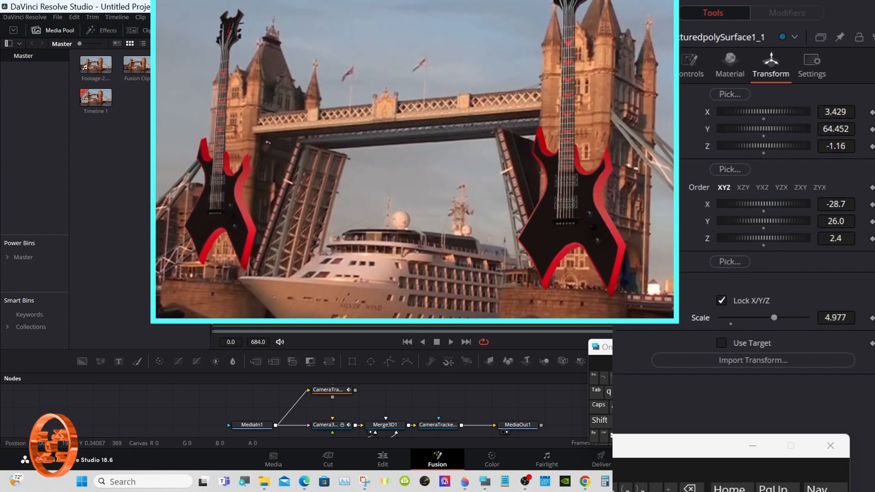
mouse_move(547, 142)
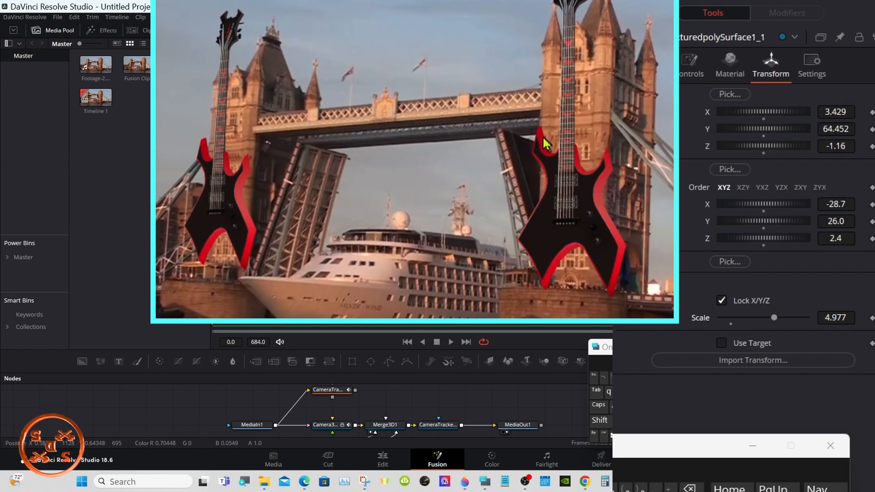
mouse_move(244, 159)
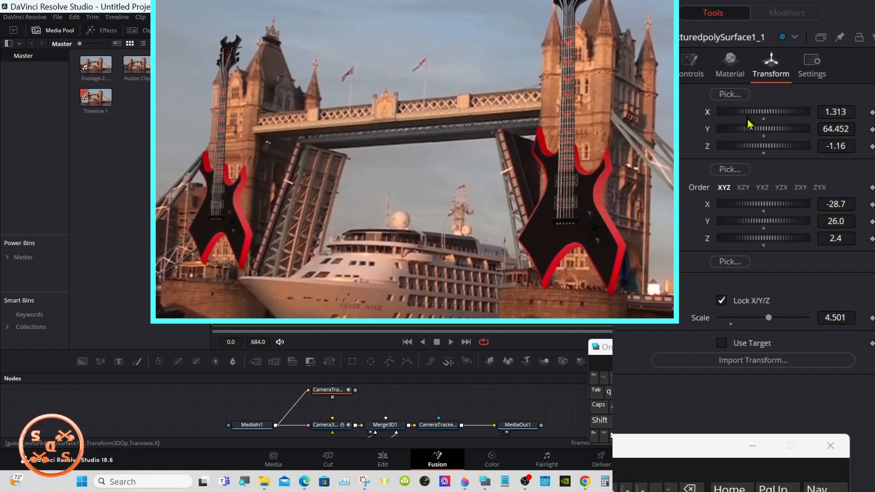
click(835, 317)
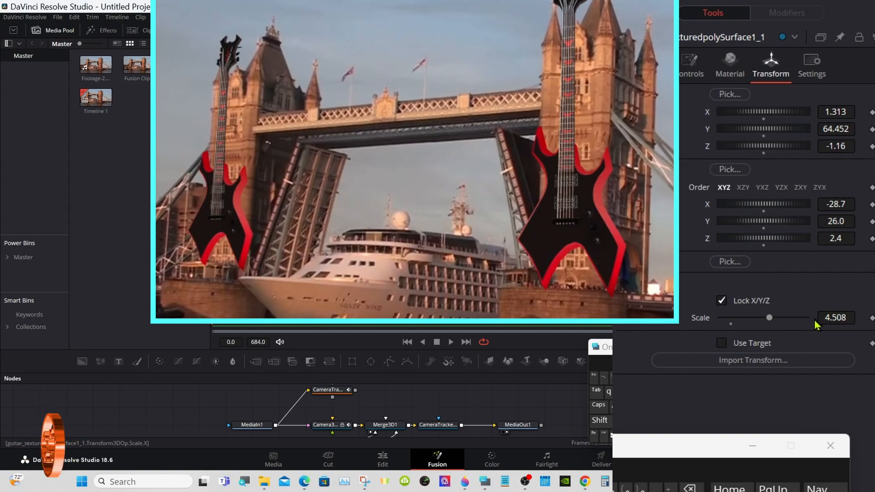
mouse_move(498, 375)
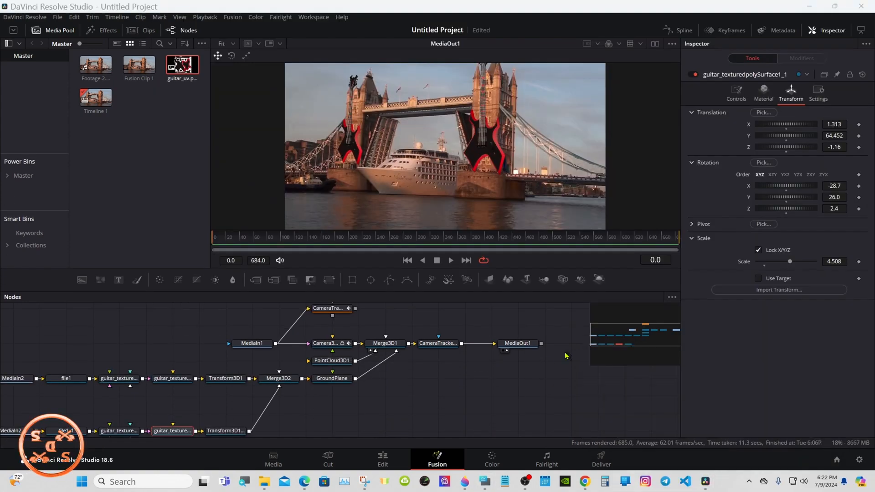
Enable Lighting and Shadows on the CameraTracker1_Renderer node
click(438, 344)
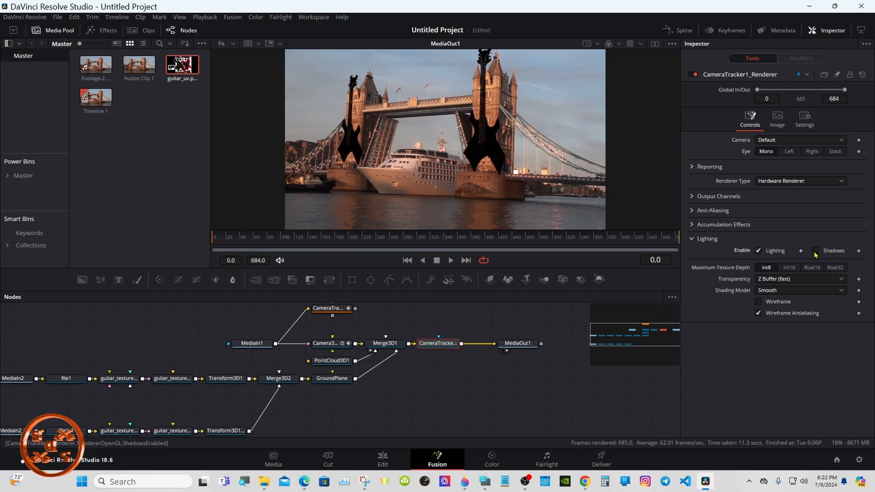
click(815, 250)
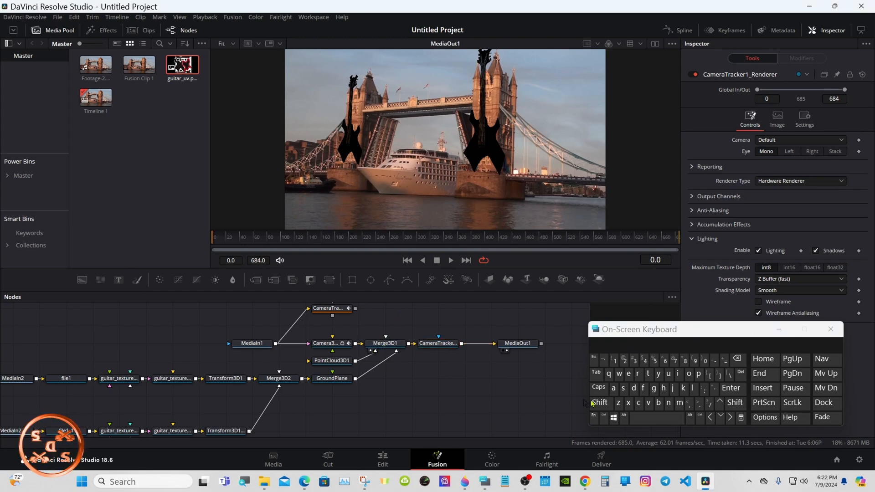
Add a Directional Light (3DL) from the tool search and connect it into Merge3D1
click(598, 402)
text(dir)
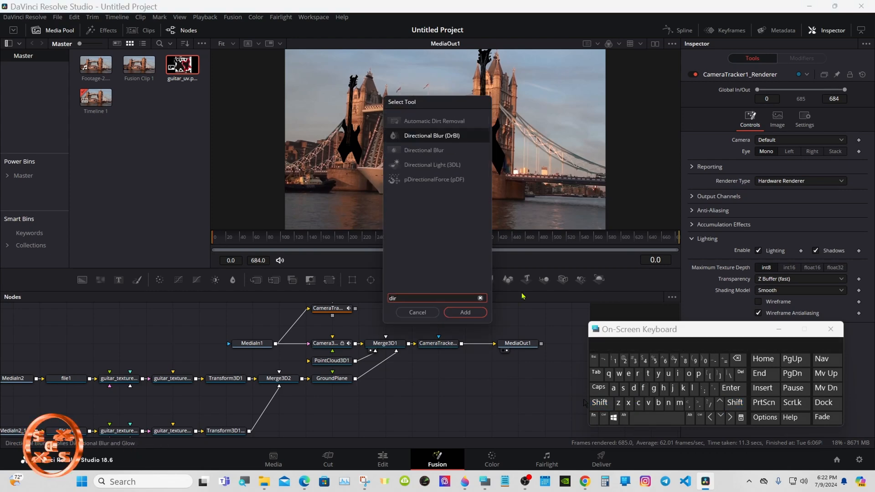
click(464, 313)
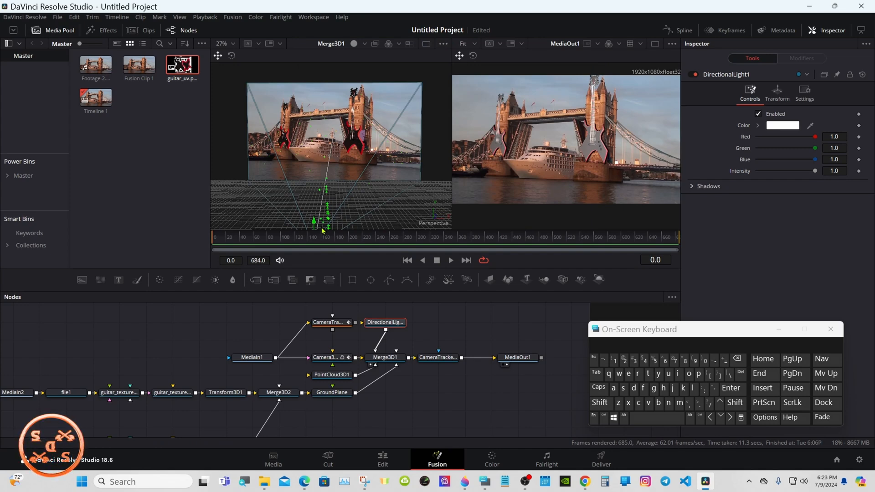
click(777, 92)
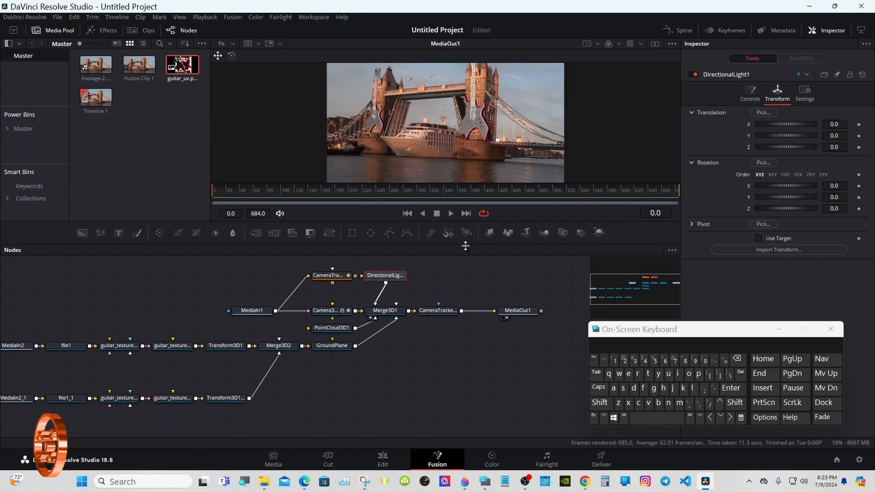
click(830, 328)
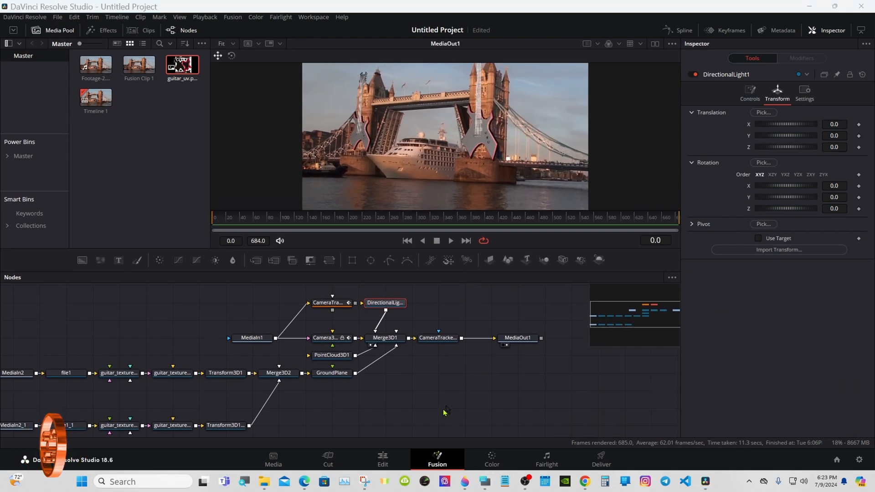
click(382, 459)
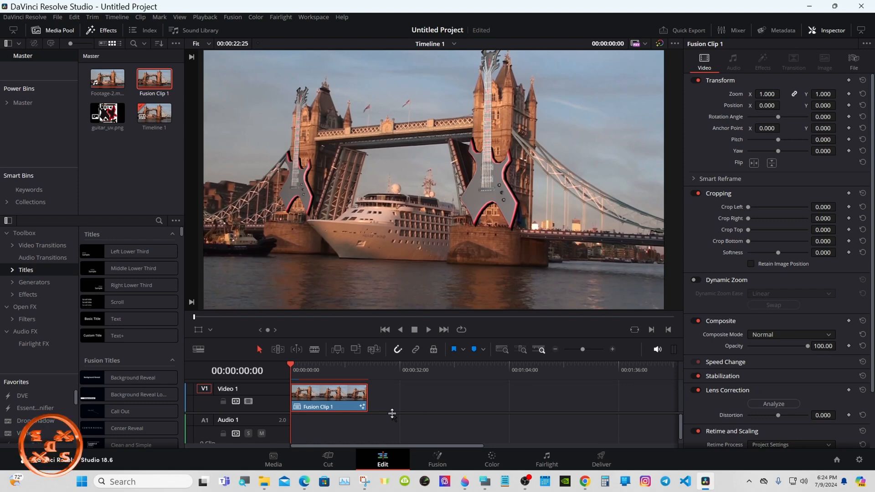
mouse_move(310, 309)
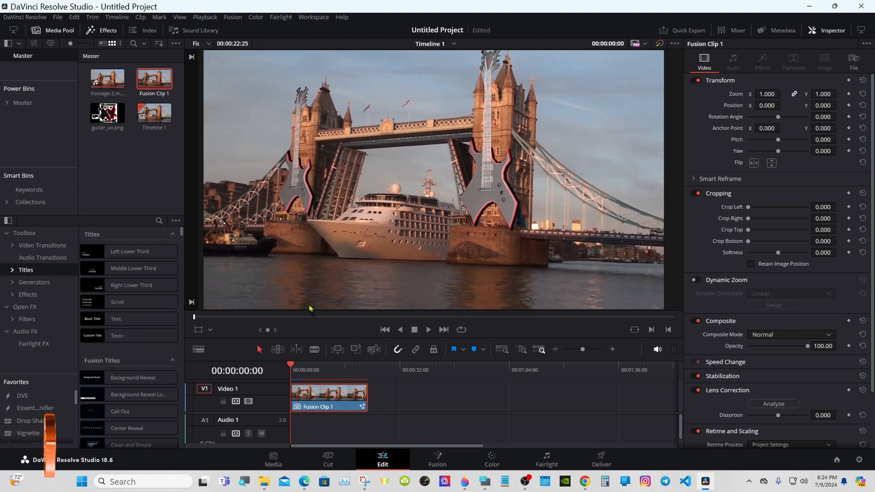
mouse_move(303, 227)
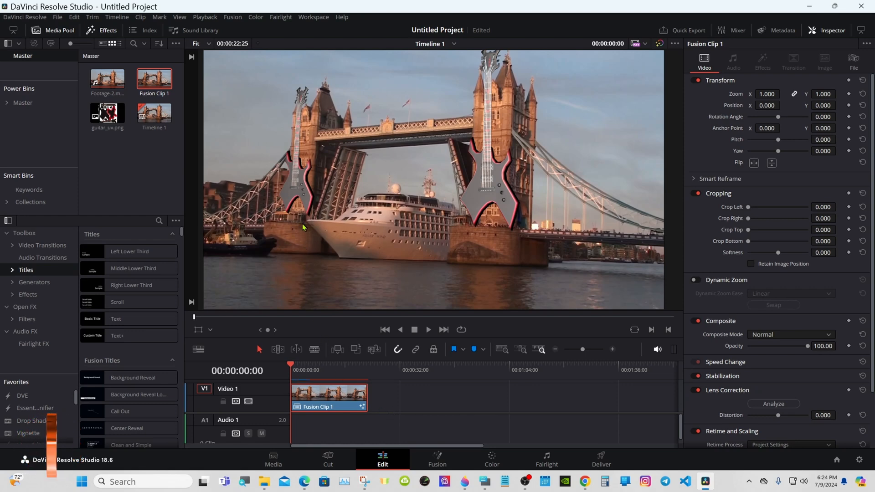
click(437, 459)
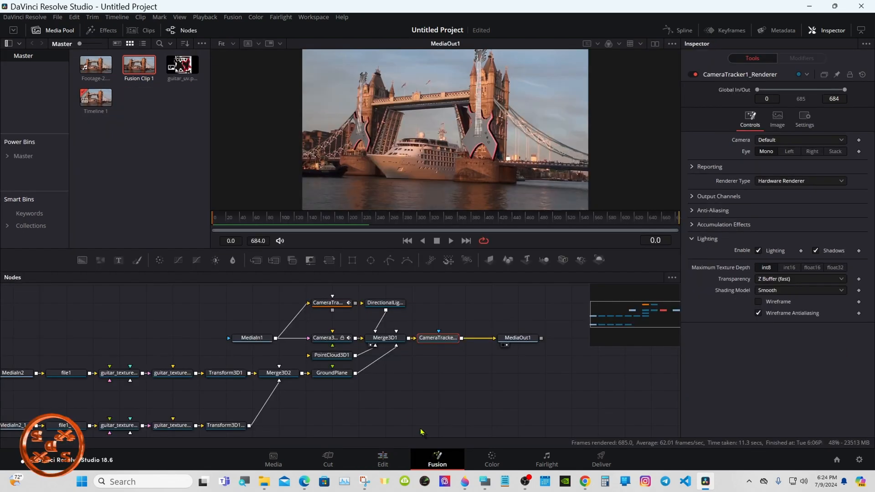
mouse_move(124, 427)
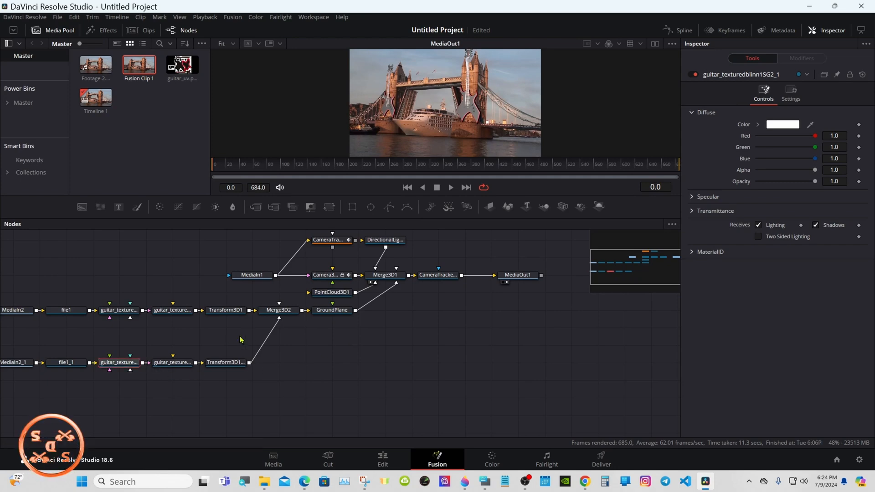
mouse_move(497, 307)
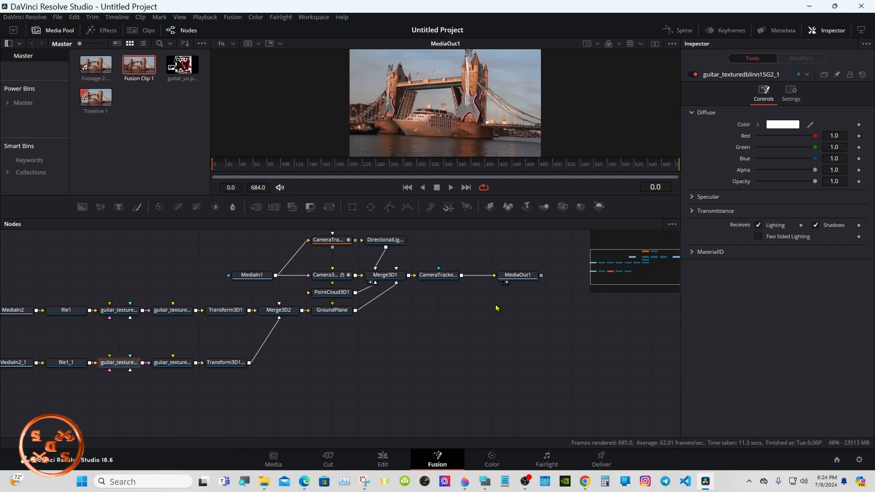
click(171, 362)
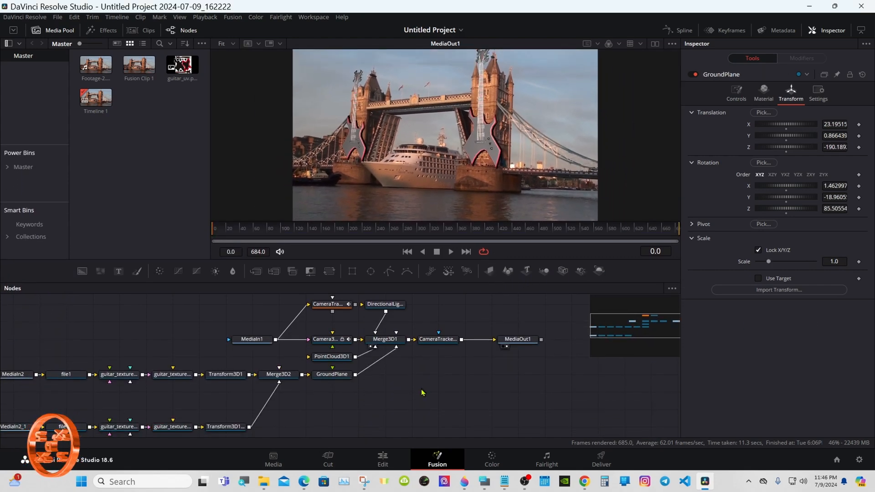
mouse_move(486, 119)
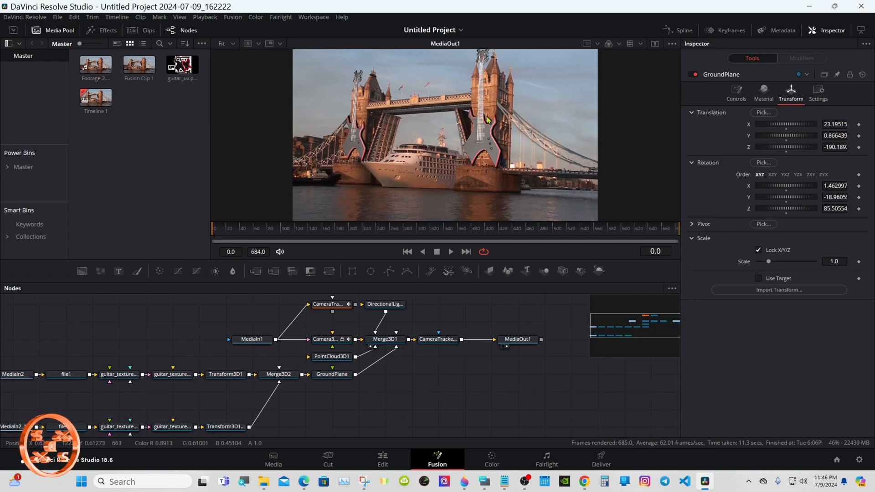
mouse_move(385, 304)
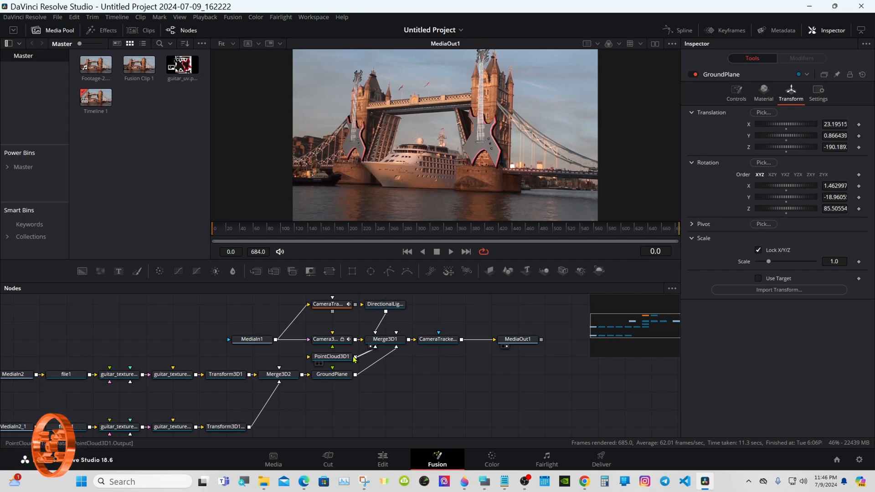
Uncheck Visible in the GroundPlane node's Visibility settings
click(331, 374)
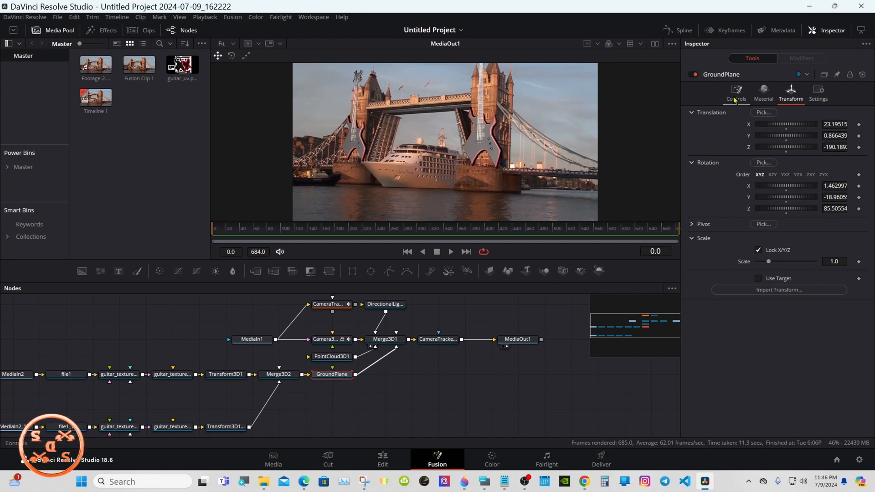
click(736, 93)
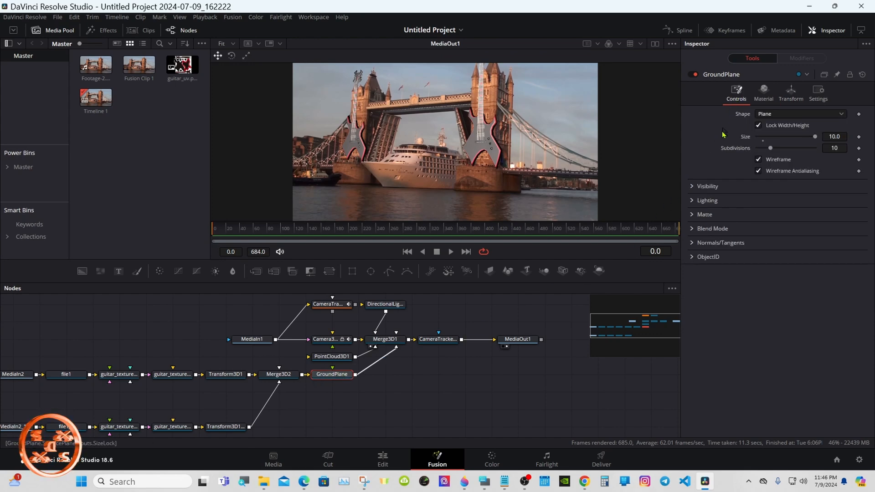
mouse_move(695, 189)
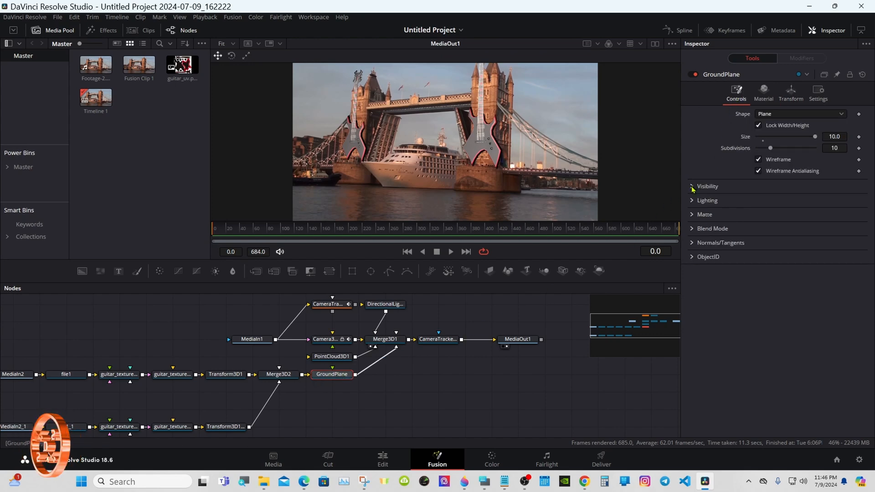
click(707, 186)
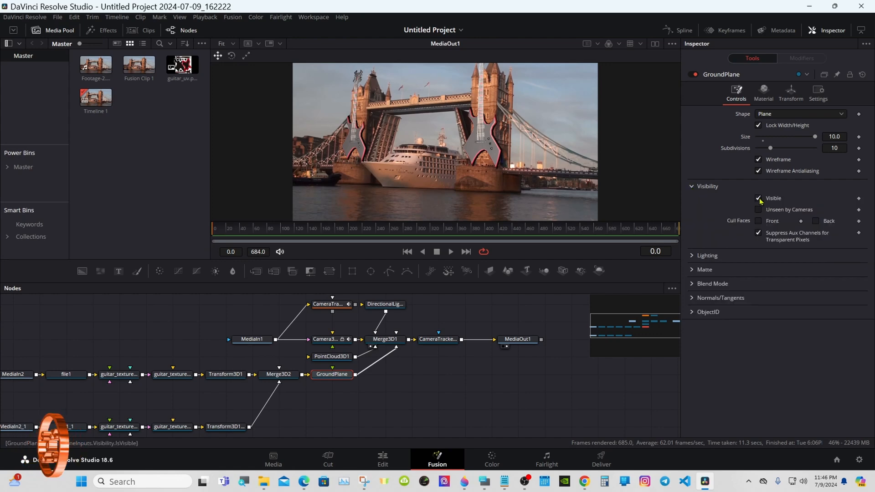
click(758, 198)
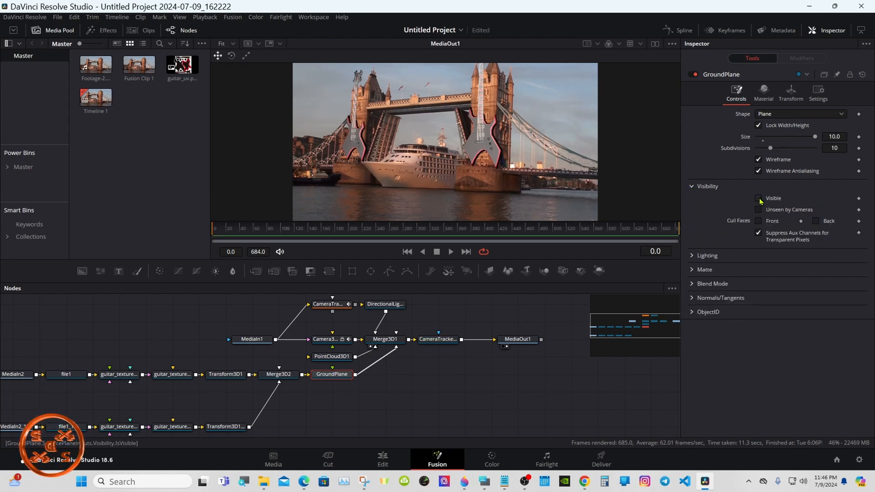
click(707, 186)
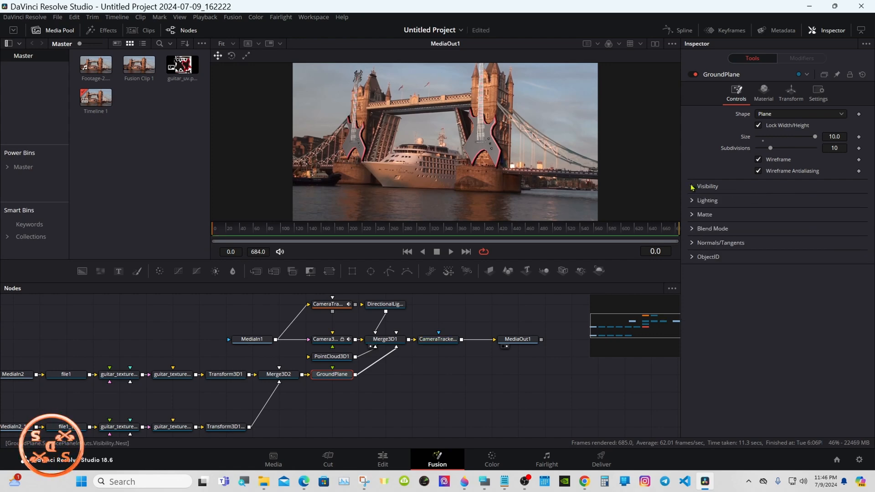
mouse_move(458, 365)
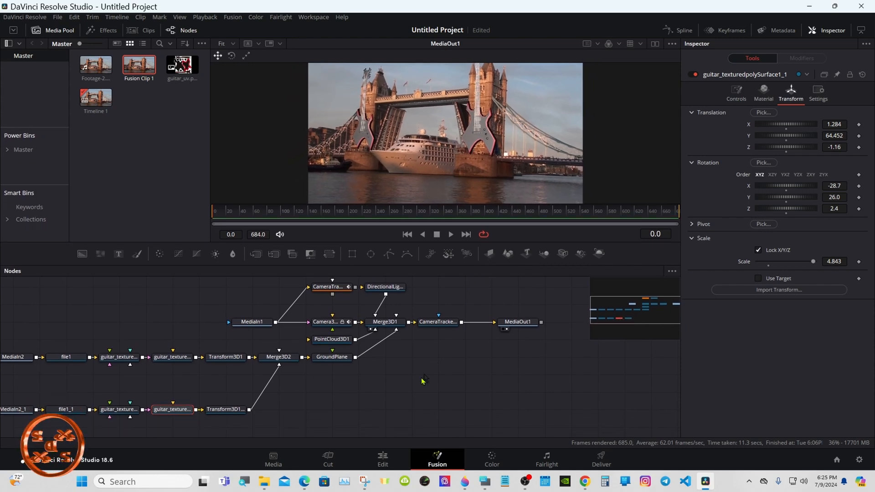
Play back the Camera tracker project's complex guitar composite on the Edit page
click(382, 458)
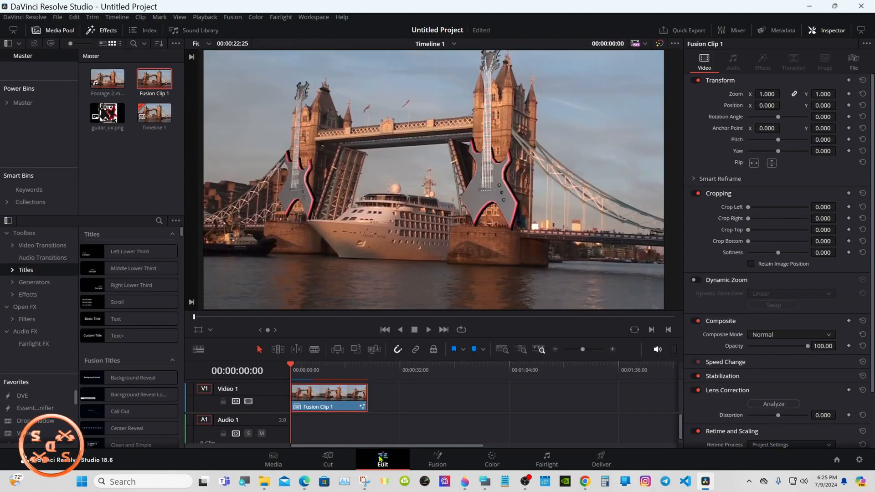
mouse_move(391, 345)
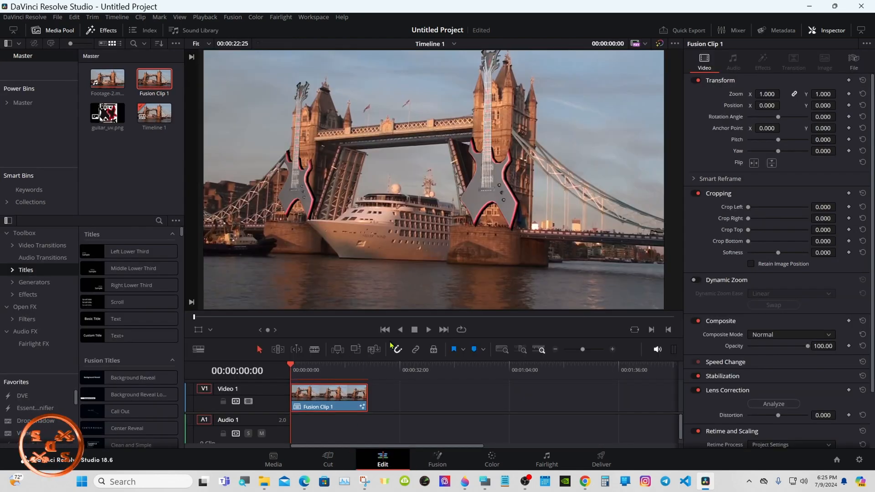
mouse_move(423, 373)
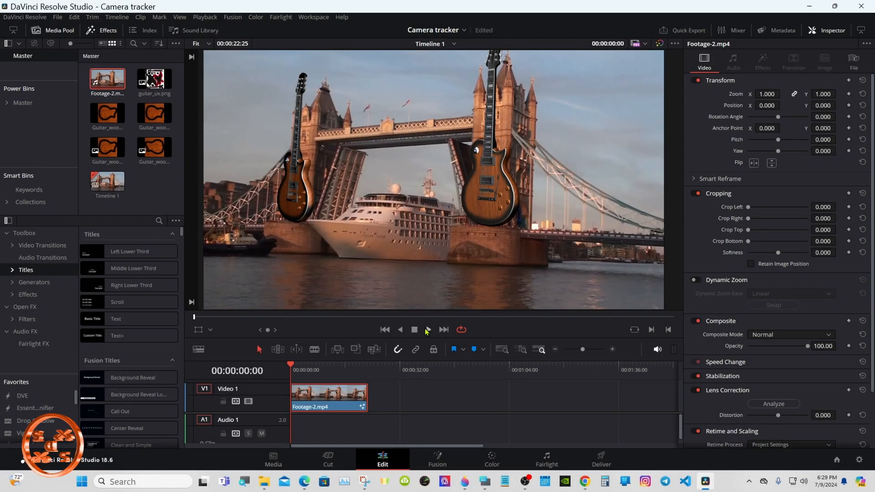
click(427, 330)
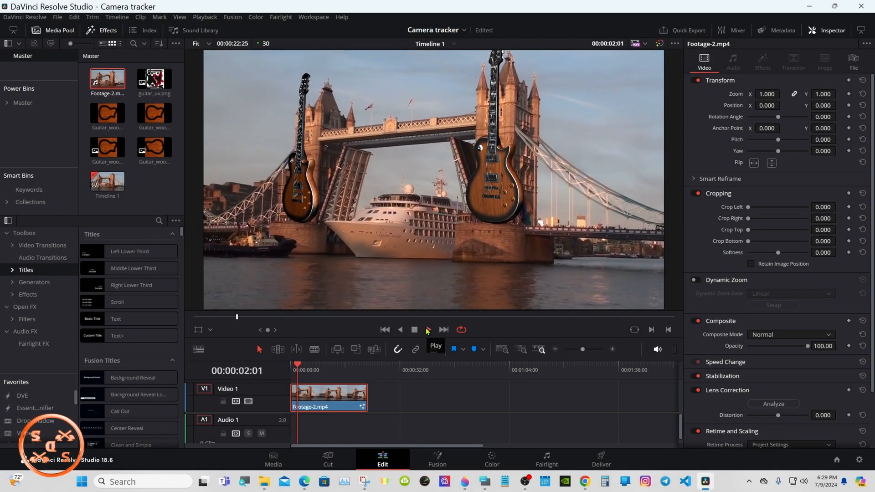
click(427, 329)
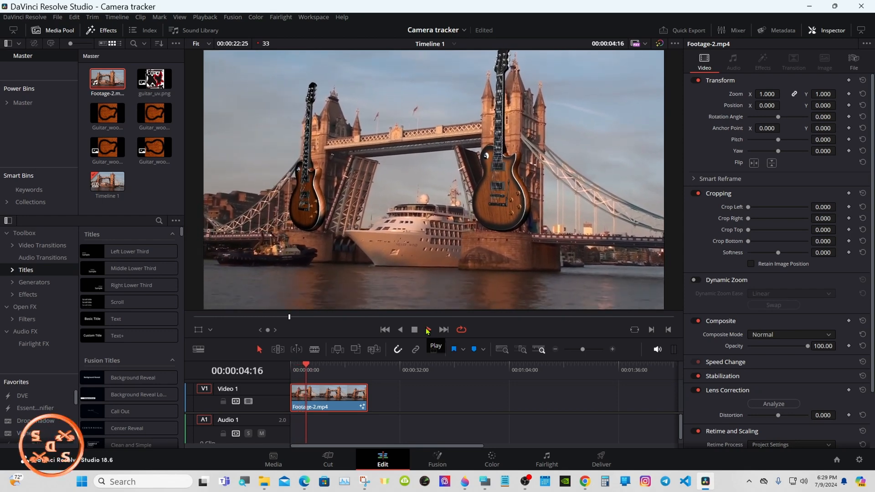
click(427, 330)
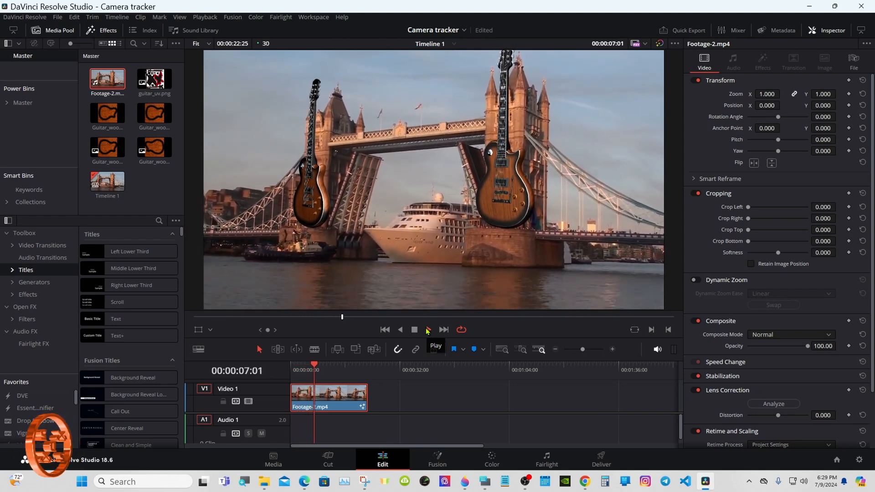
click(426, 330)
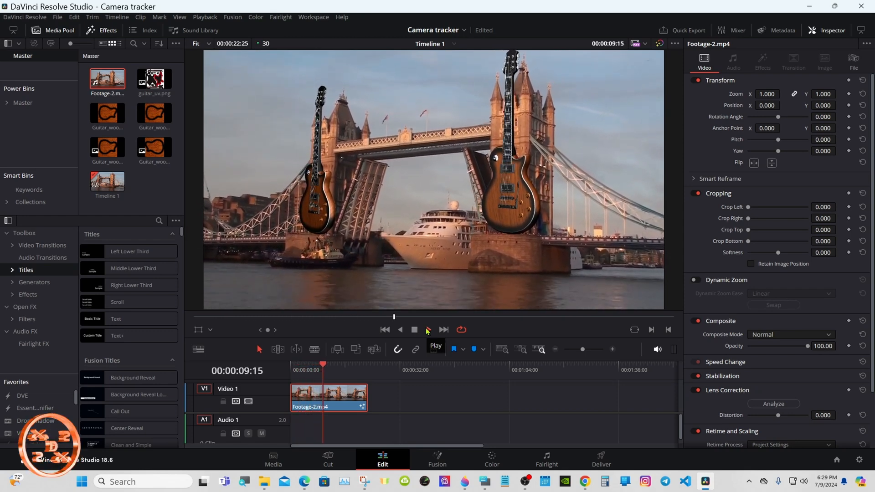
click(427, 329)
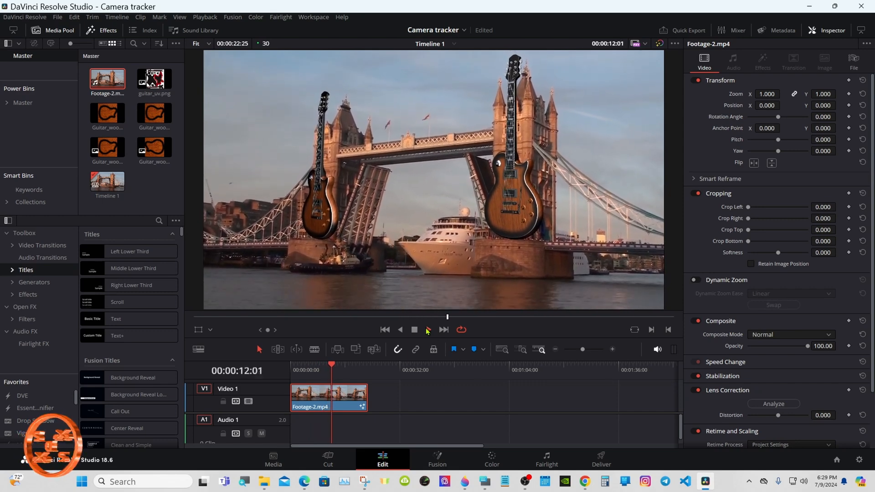
click(426, 330)
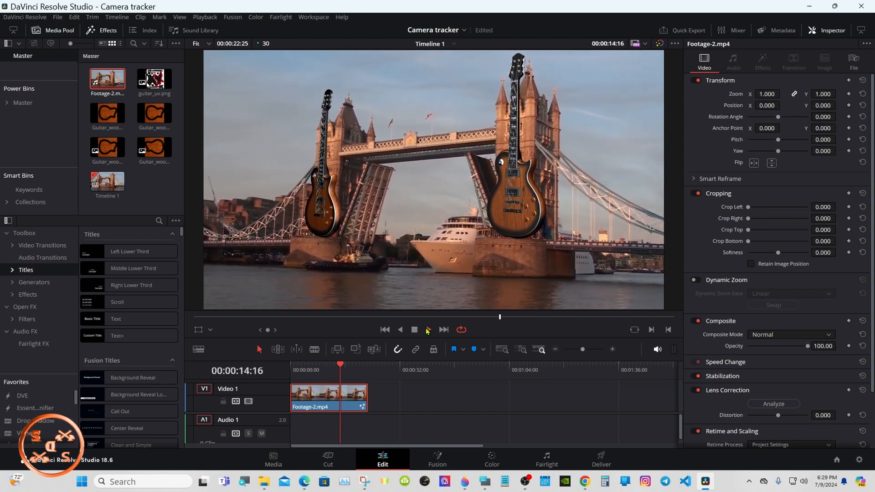
click(428, 330)
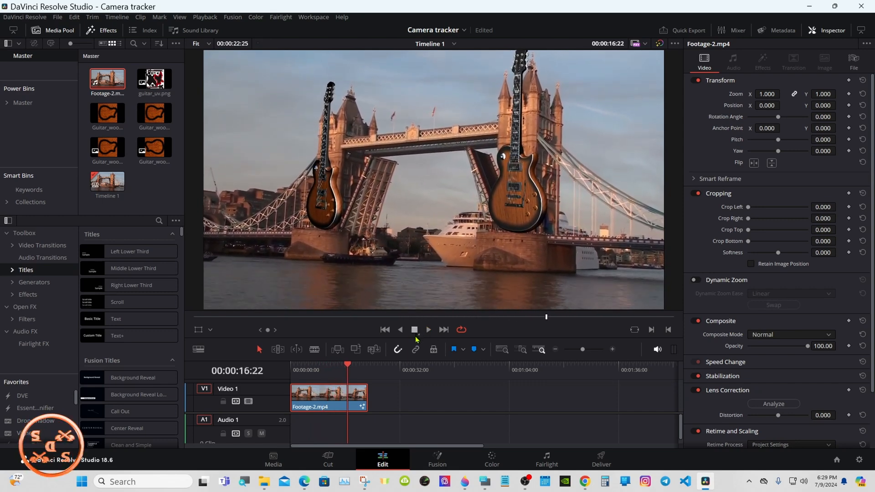
click(437, 459)
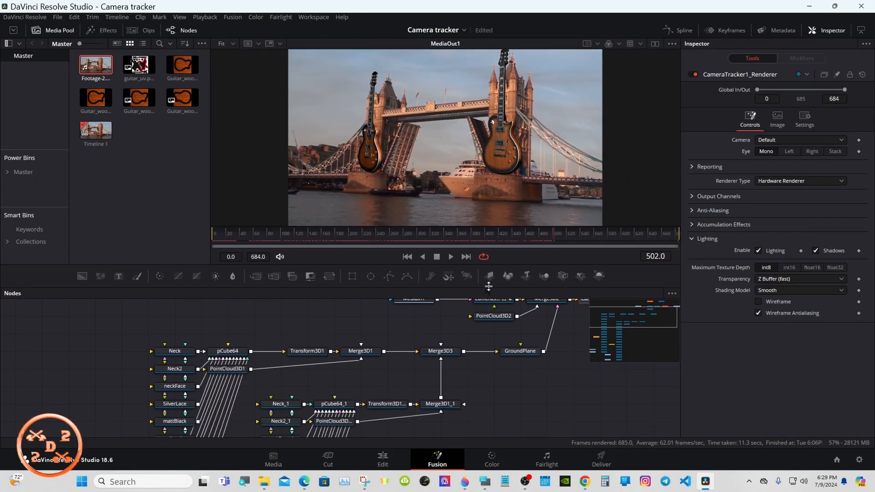
mouse_move(499, 287)
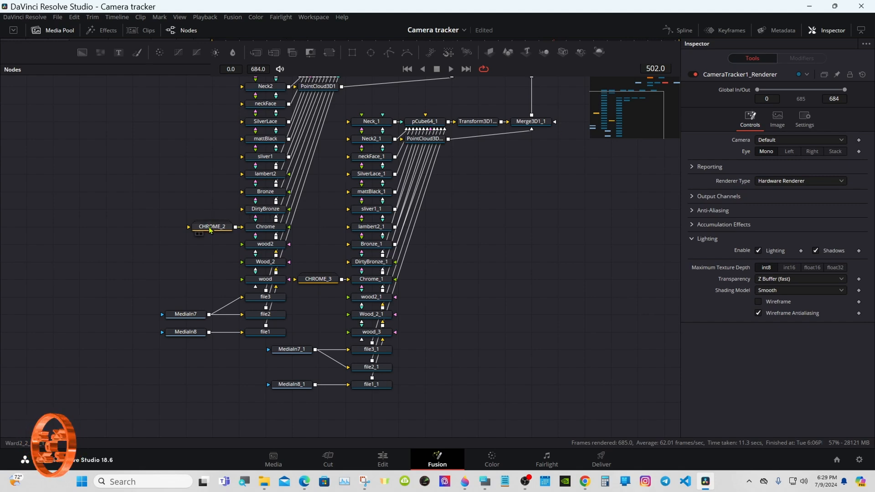
mouse_move(199, 317)
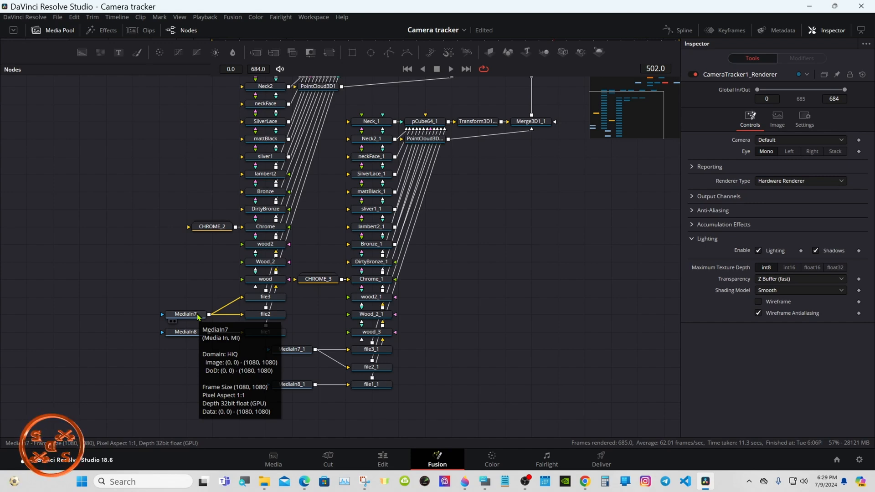
mouse_move(198, 316)
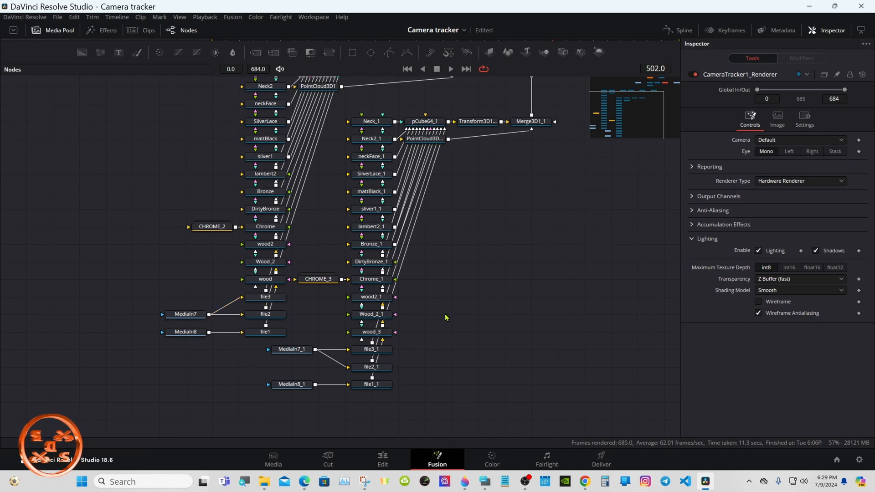
mouse_move(329, 373)
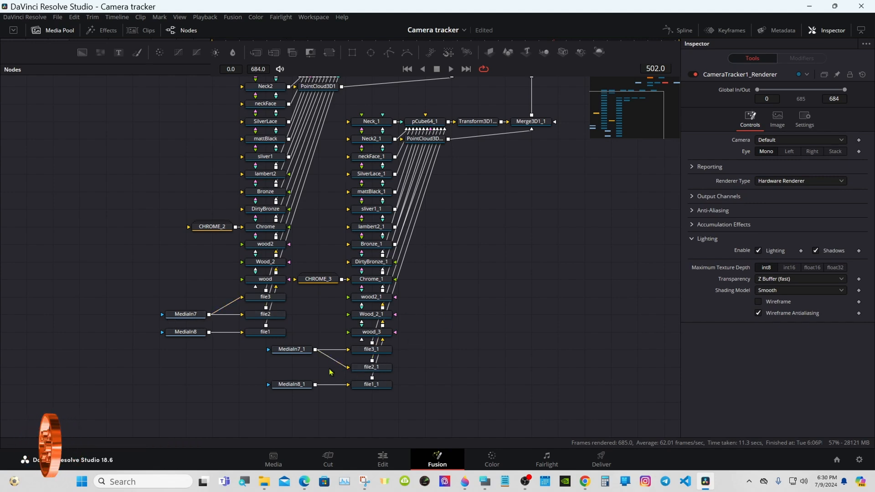
mouse_move(265, 121)
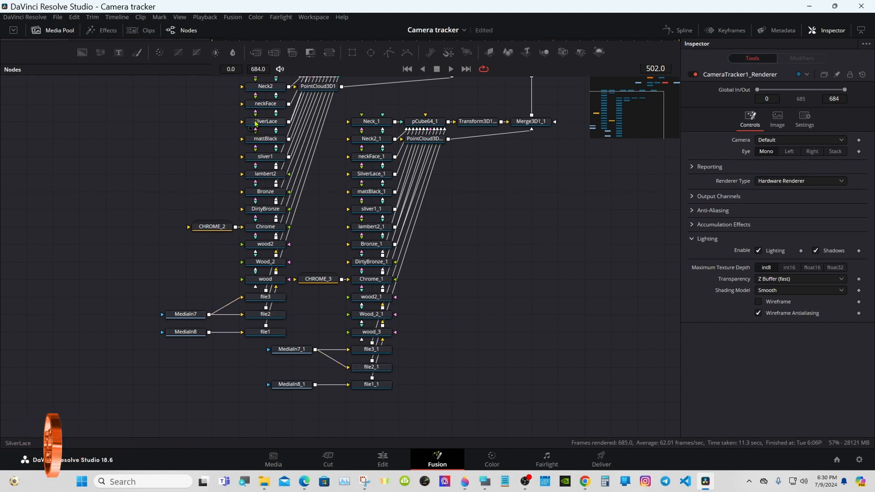
mouse_move(389, 142)
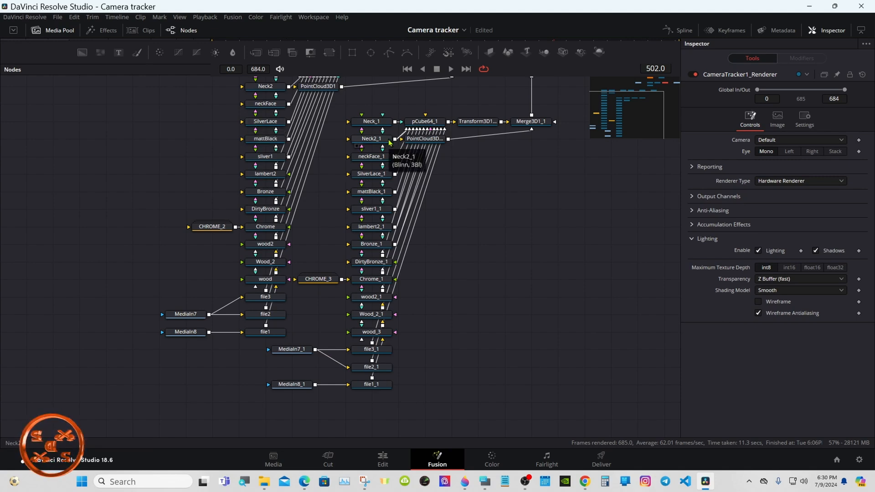
mouse_move(587, 154)
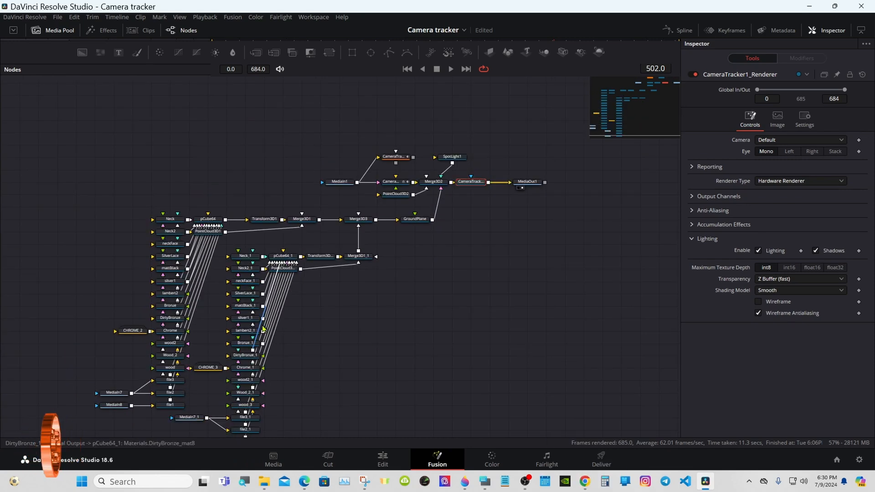
mouse_move(262, 330)
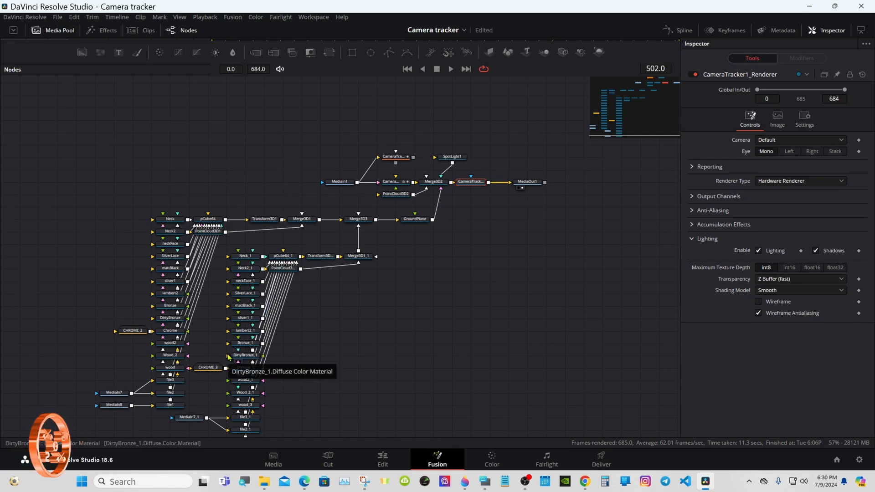
mouse_move(555, 72)
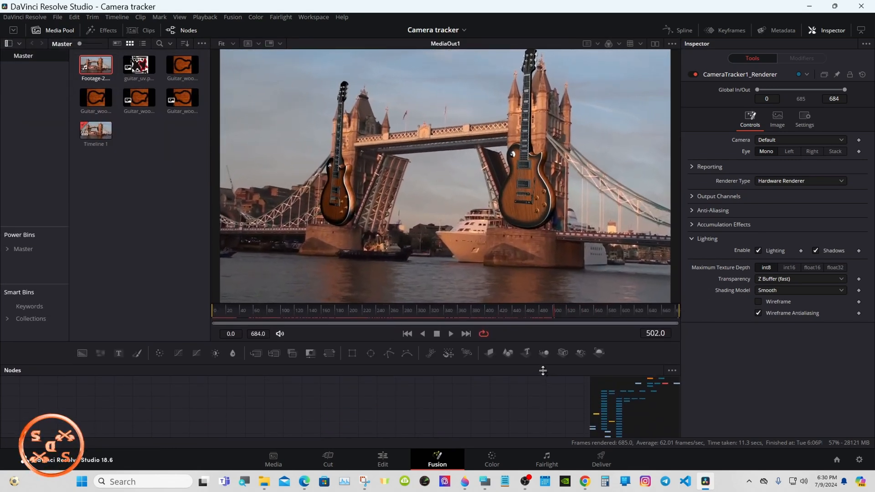
Return to the Untitled Project's Edit page timeline
click(382, 460)
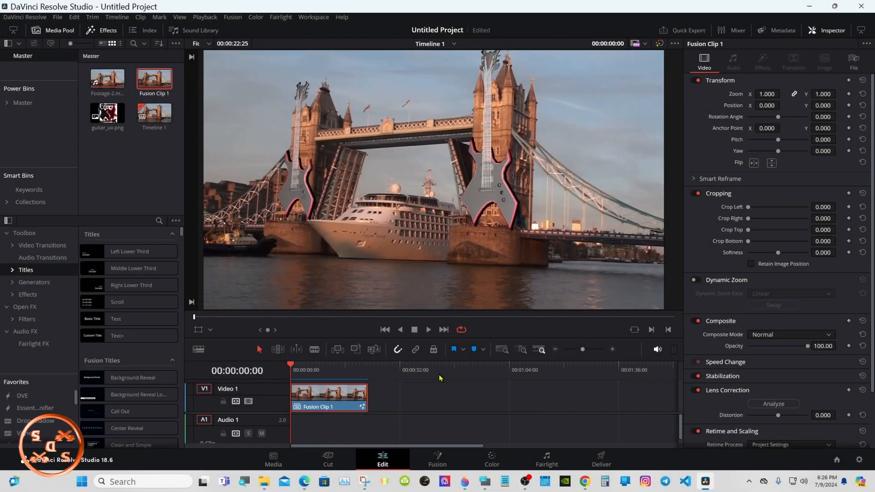